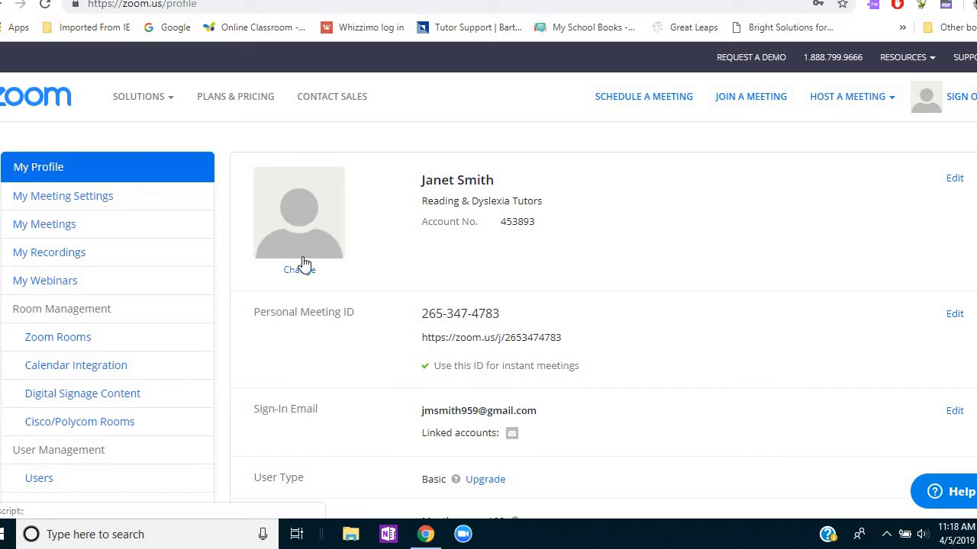
{"action": "mouse_move", "coordinate": [304, 265]}
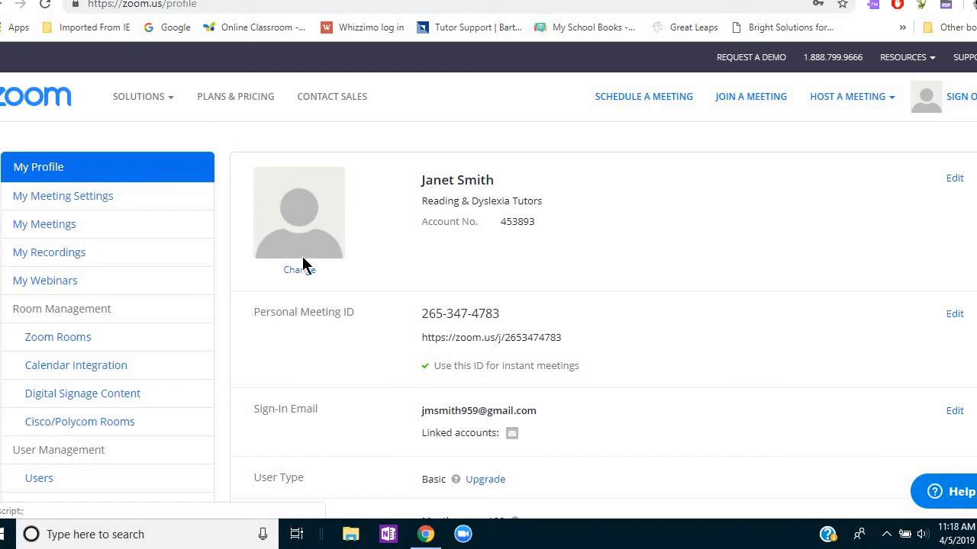
{"action": "mouse_move", "coordinate": [304, 265]}
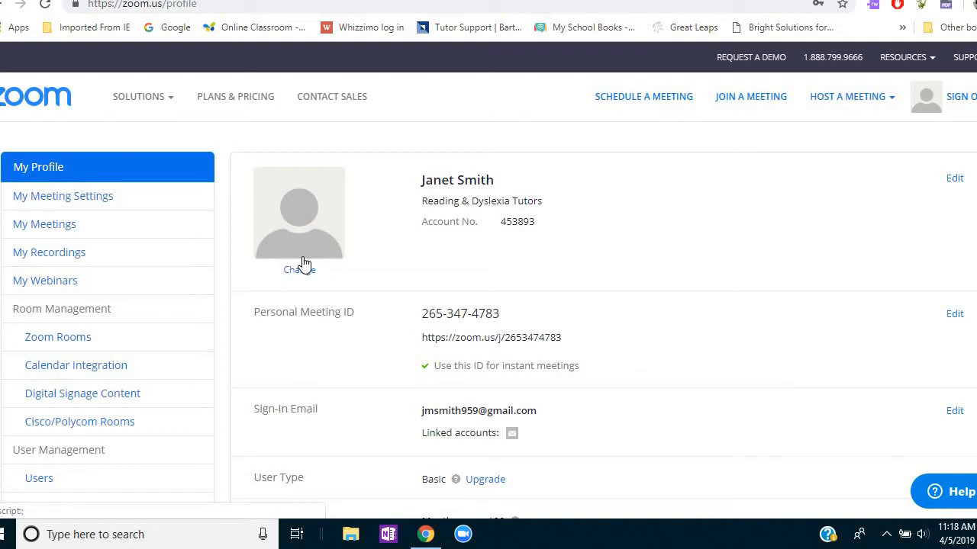
{"action": "mouse_move", "coordinate": [698, 288]}
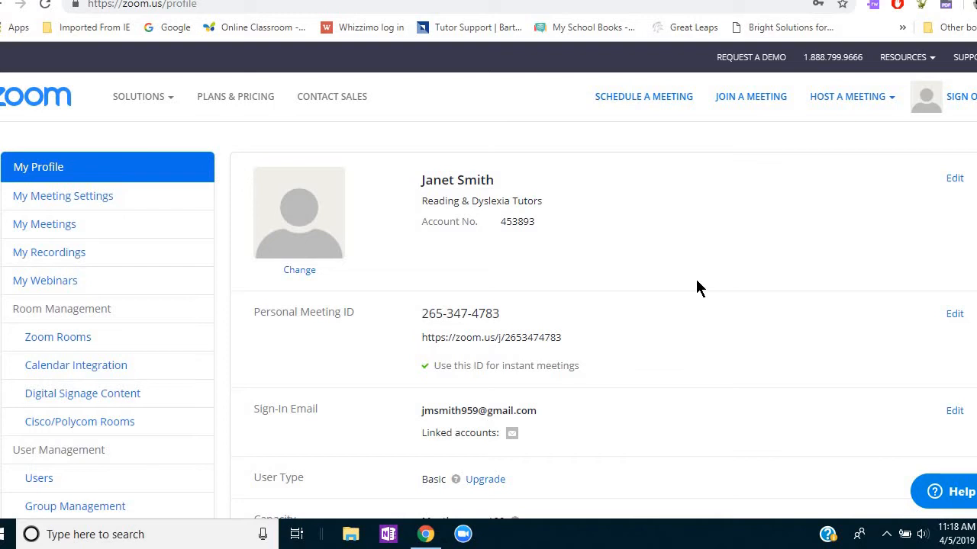
{"action": "mouse_move", "coordinate": [609, 146]}
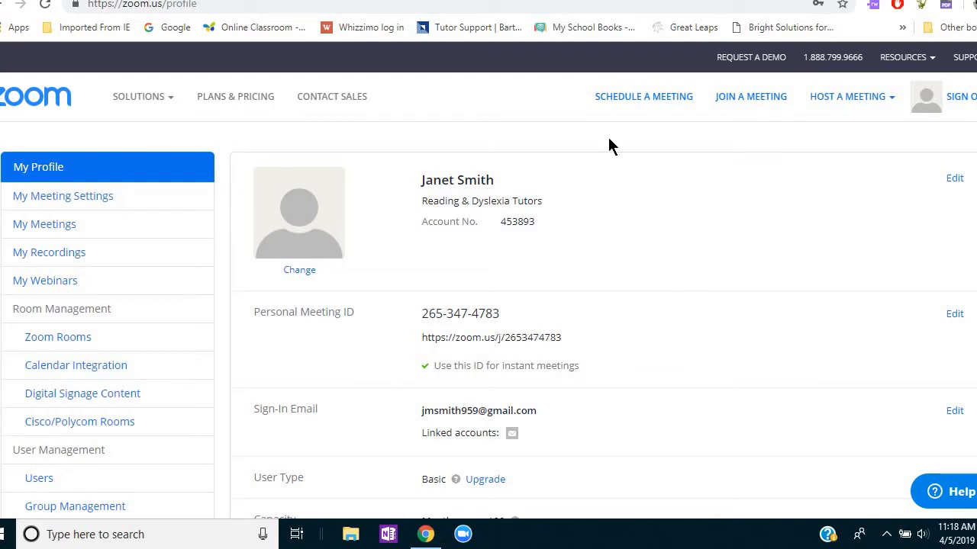
{"action": "mouse_move", "coordinate": [77, 211]}
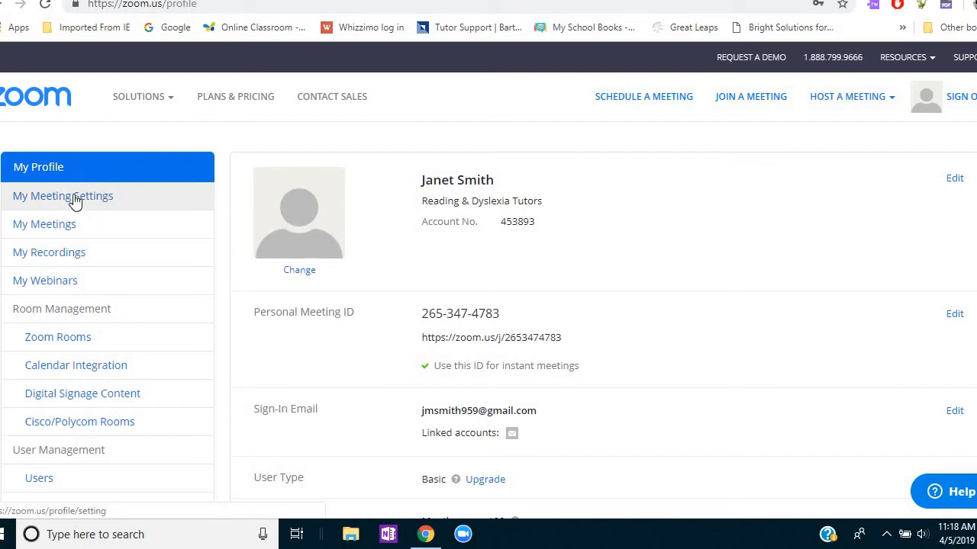
Go to My Meeting Settings and review Schedule Meeting toggles with host and participant video on
{"action": "left_click", "coordinate": [63, 195]}
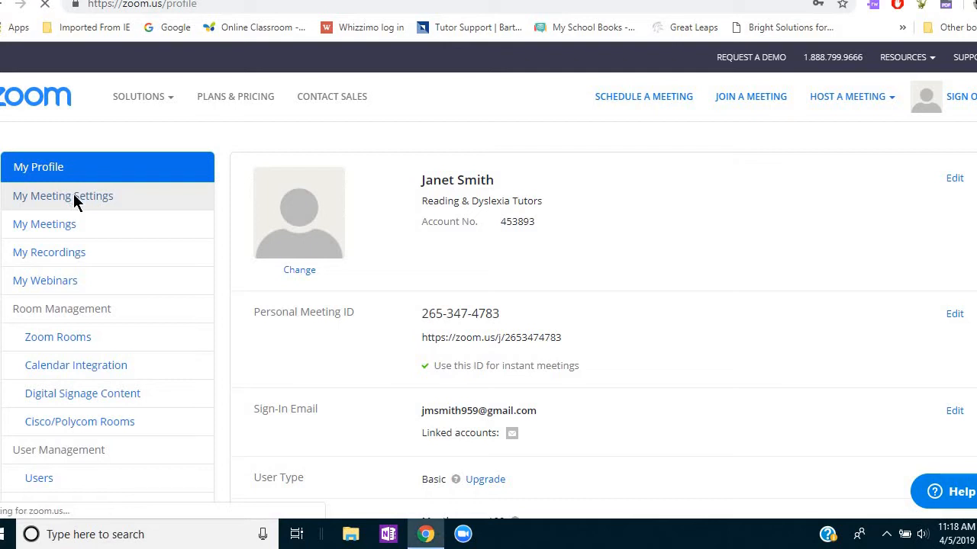
{"action": "left_click", "coordinate": [62, 195]}
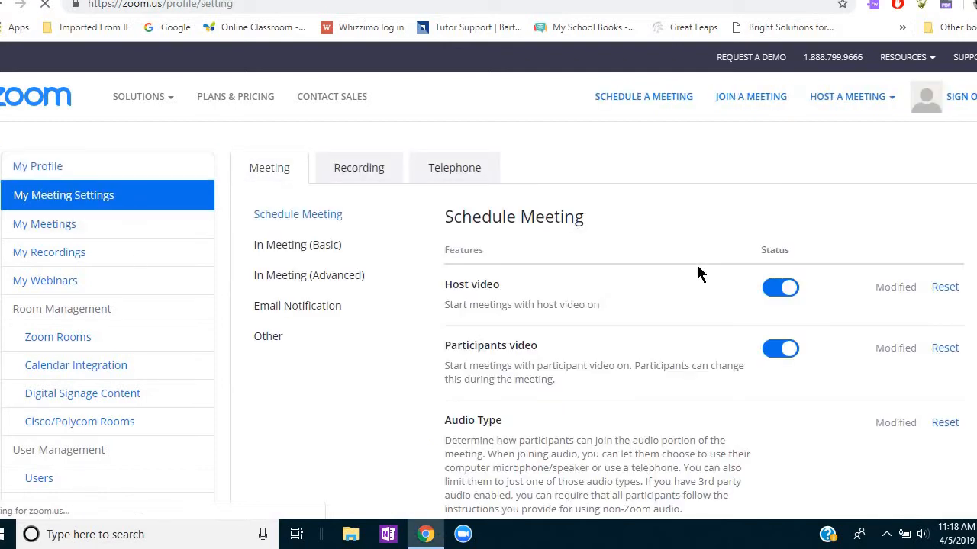
{"action": "mouse_move", "coordinate": [832, 359]}
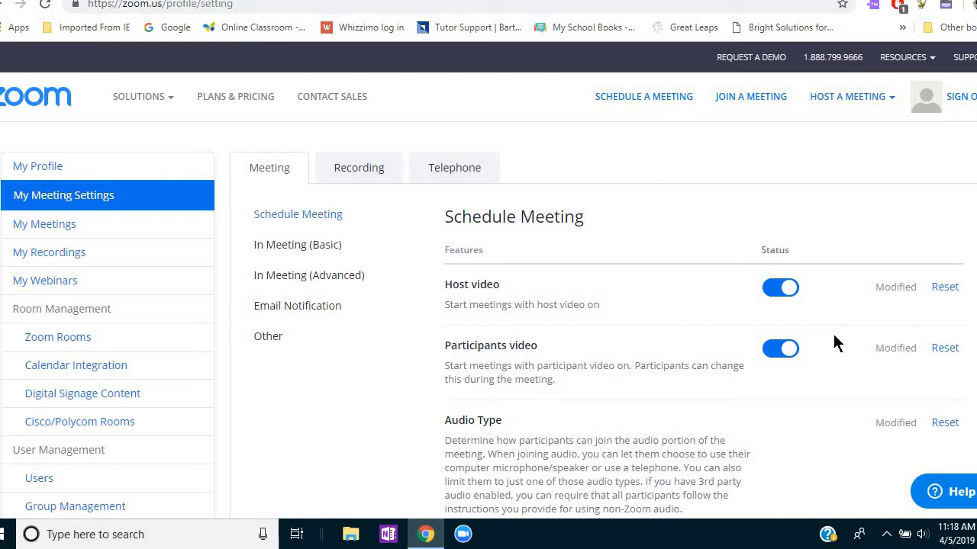
{"action": "mouse_move", "coordinate": [445, 308]}
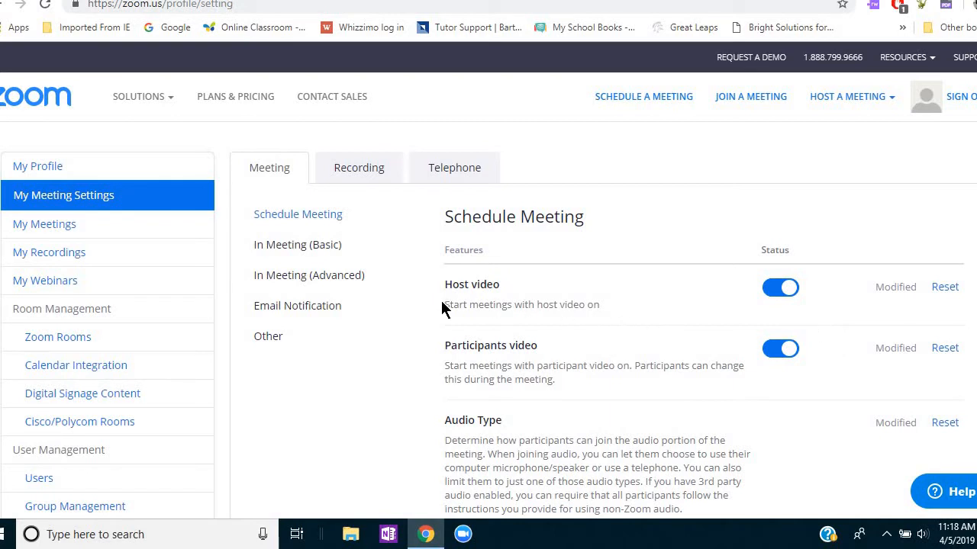
{"action": "mouse_move", "coordinate": [840, 305]}
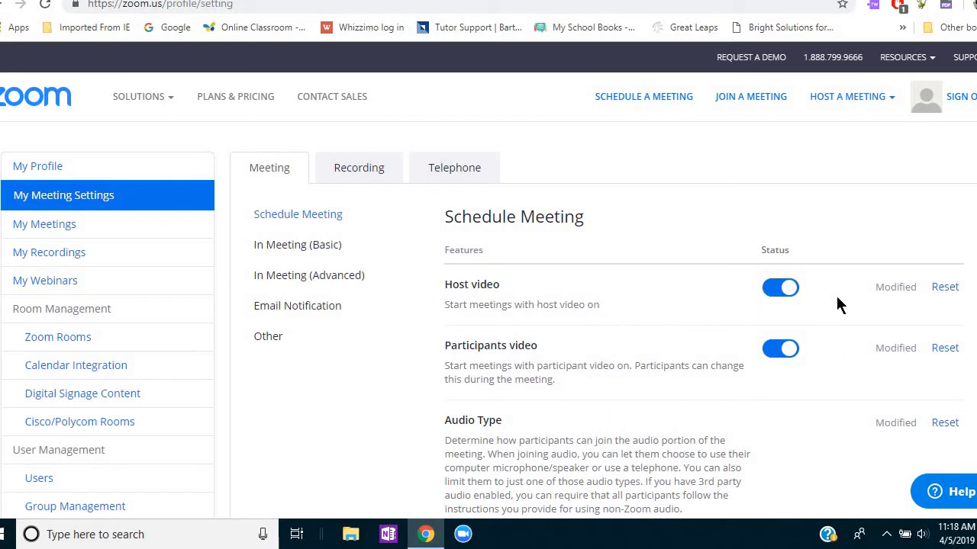
{"action": "mouse_move", "coordinate": [800, 296]}
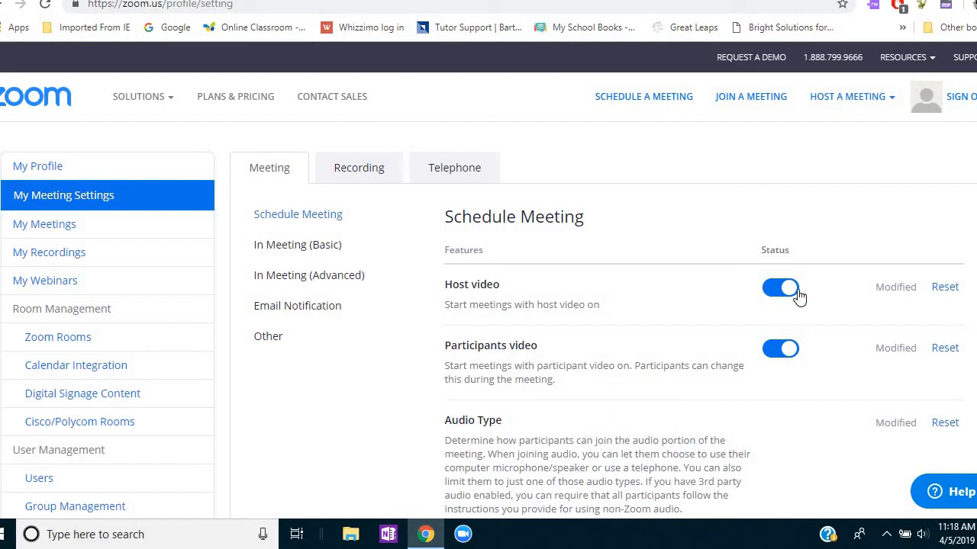
{"action": "mouse_move", "coordinate": [791, 293]}
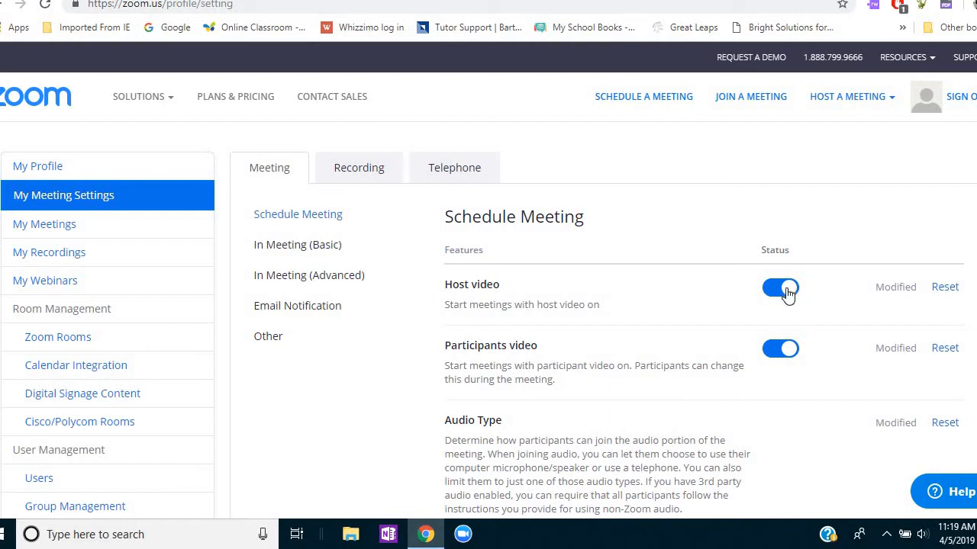
{"action": "mouse_move", "coordinate": [789, 364]}
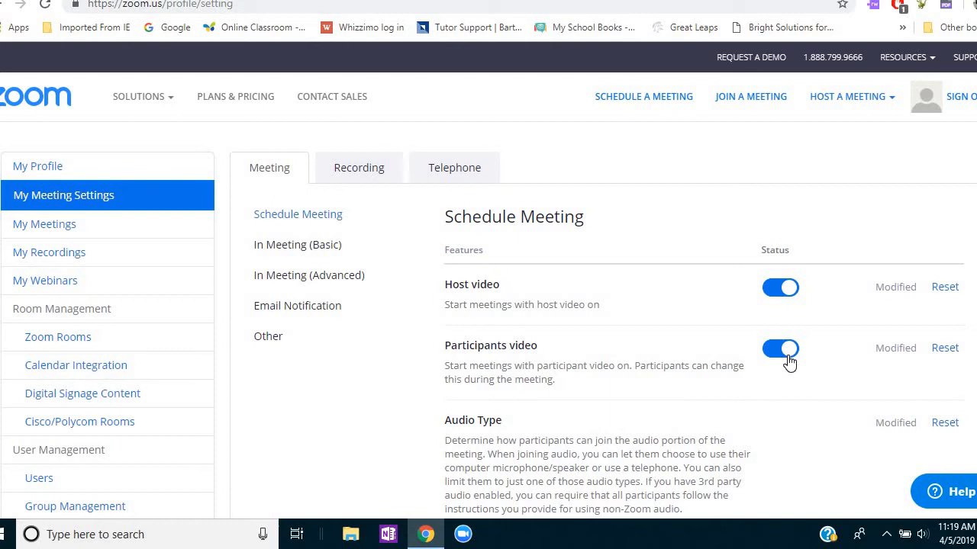
{"action": "mouse_move", "coordinate": [830, 380]}
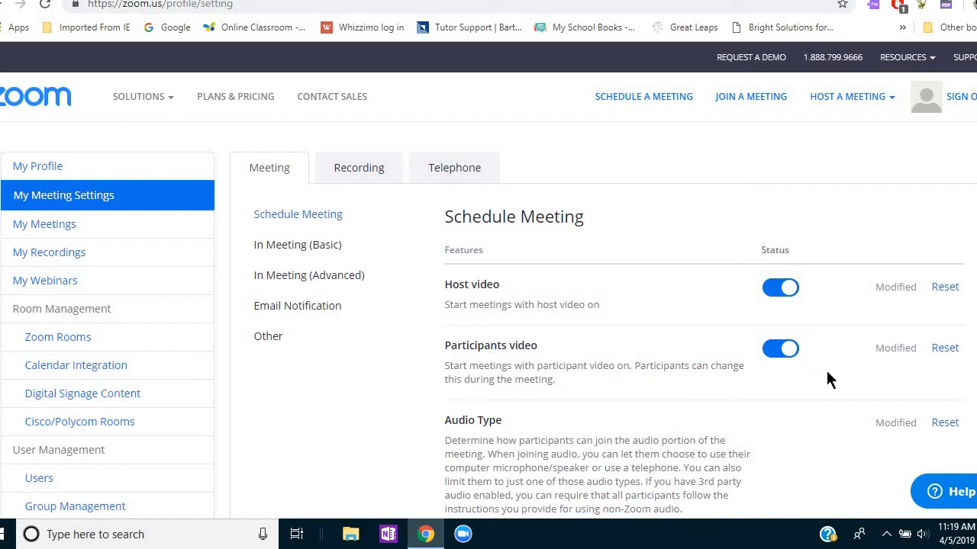
{"action": "scroll", "scroll_direction": "down", "scroll_amount": 3}
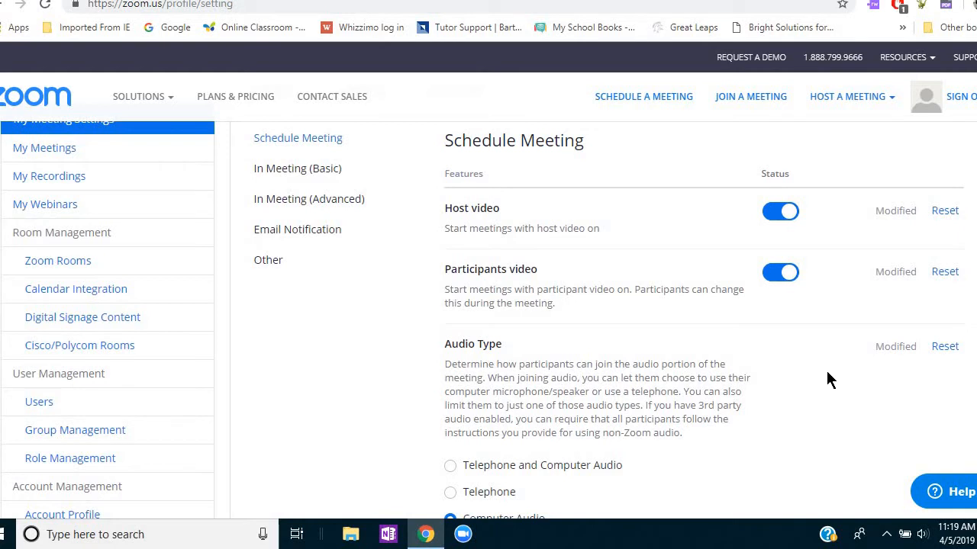
{"action": "scroll", "scroll_direction": "down", "scroll_amount": 3}
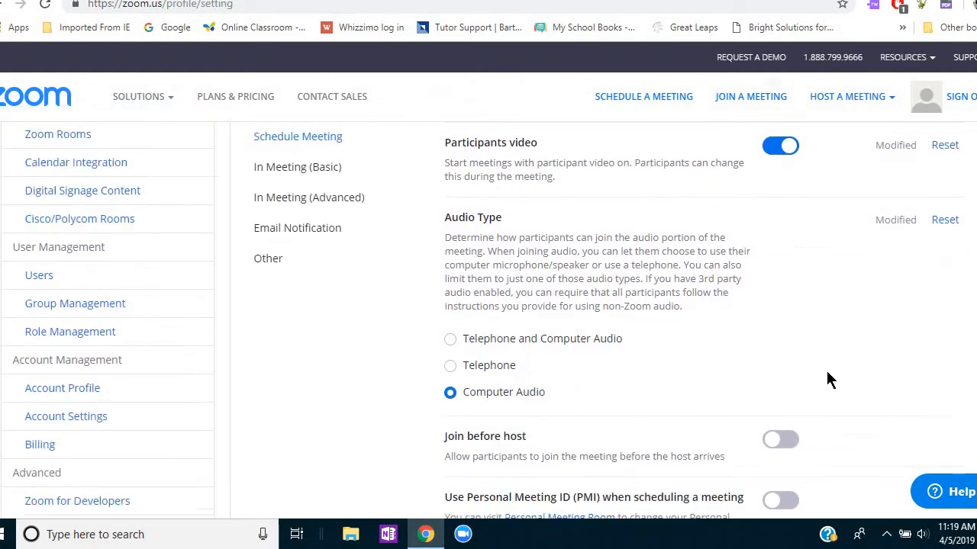
{"action": "scroll", "scroll_direction": "down", "scroll_amount": 3}
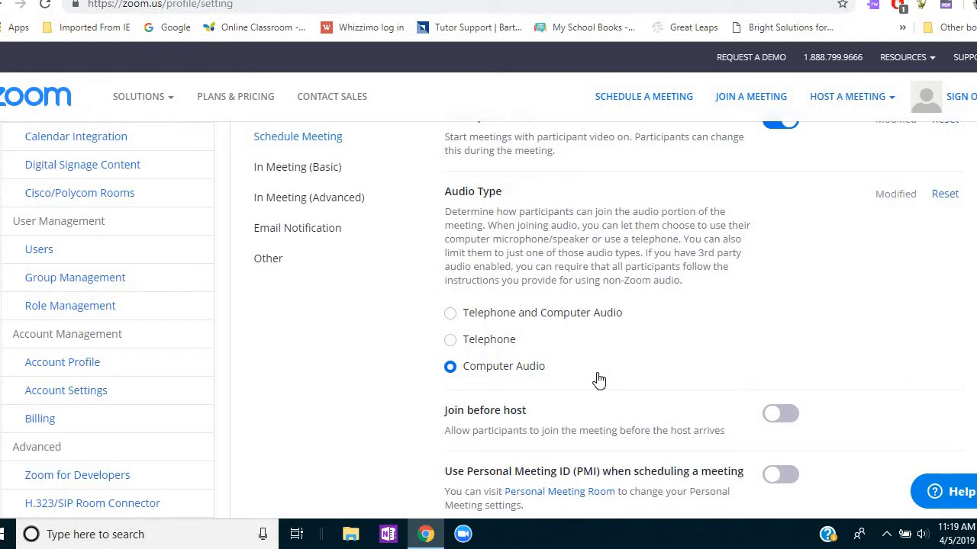
{"action": "mouse_move", "coordinate": [599, 355]}
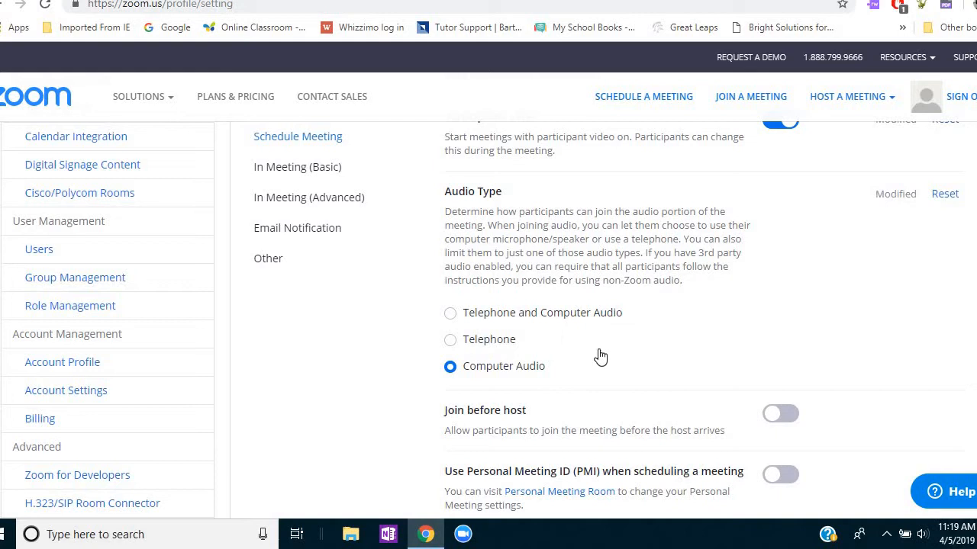
{"action": "mouse_move", "coordinate": [630, 368]}
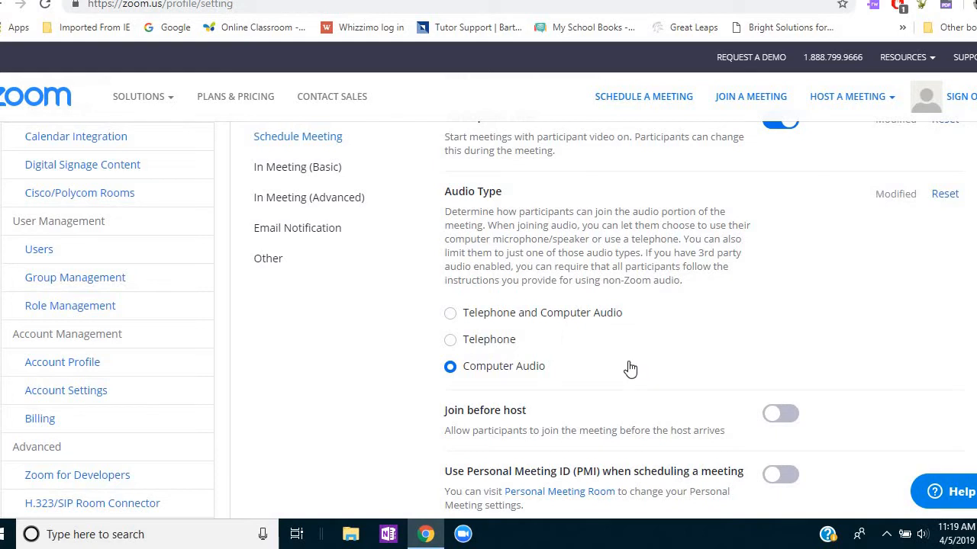
{"action": "mouse_move", "coordinate": [801, 360]}
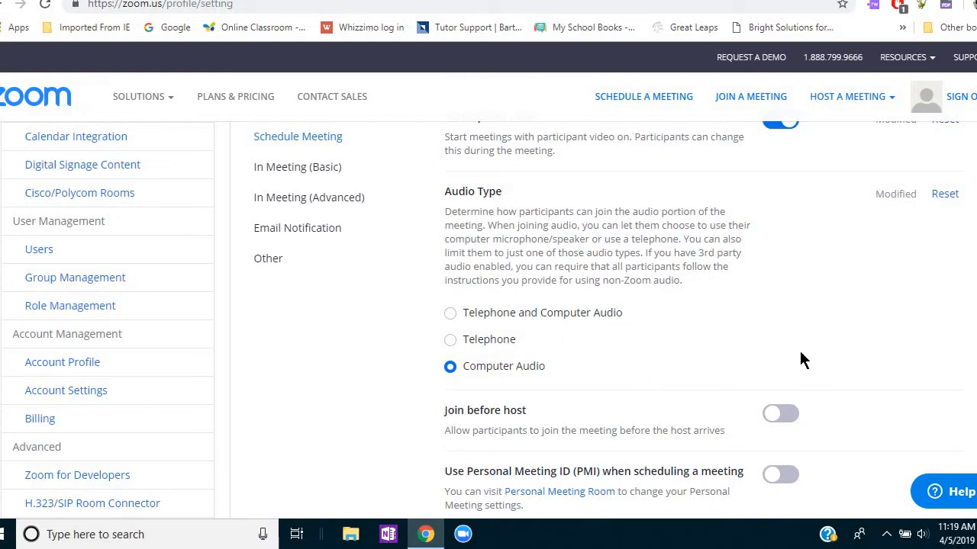
{"action": "mouse_move", "coordinate": [824, 366]}
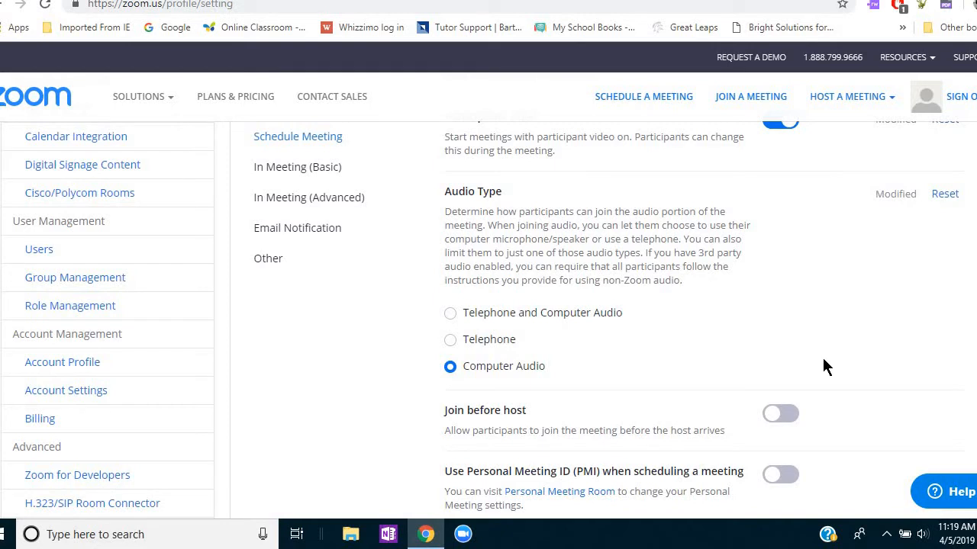
{"action": "mouse_move", "coordinate": [854, 394]}
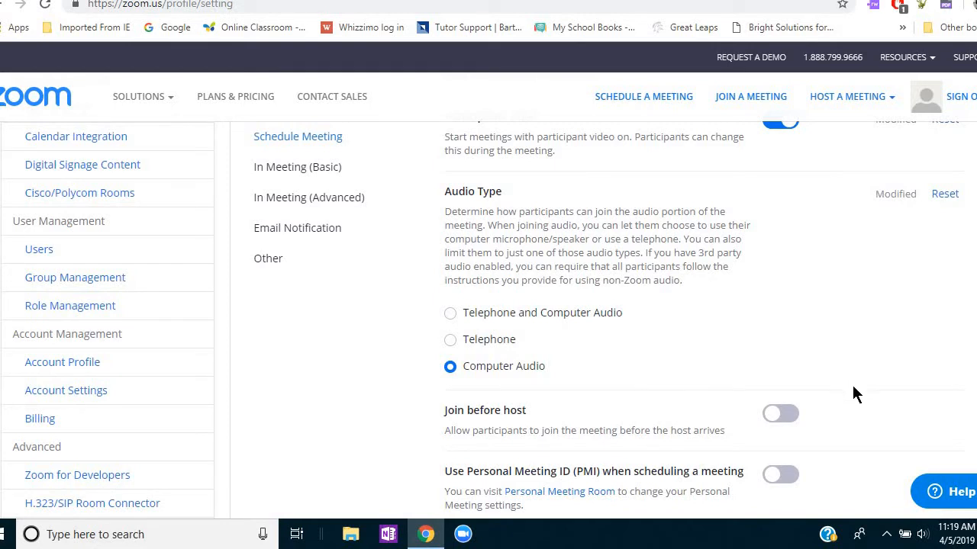
{"action": "scroll", "scroll_direction": "down", "scroll_amount": 3}
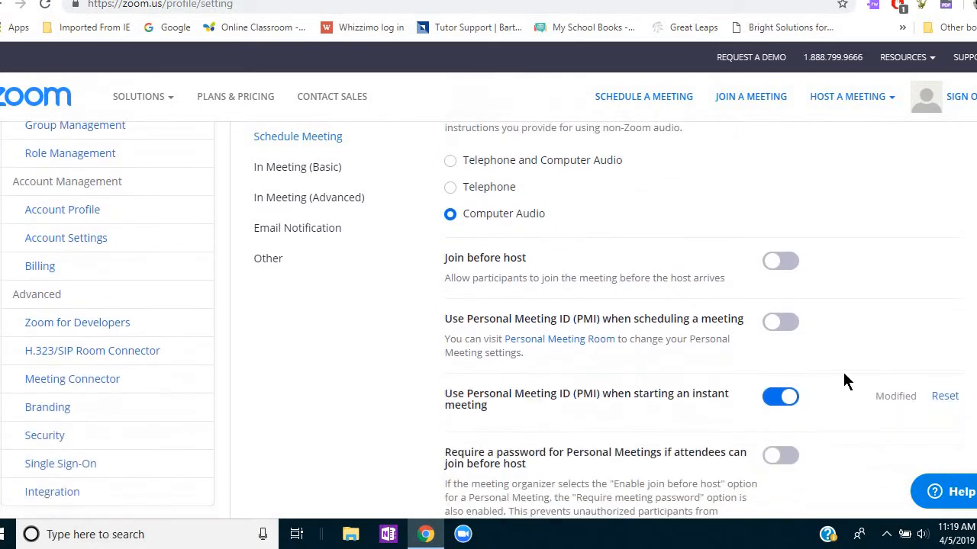
{"action": "mouse_move", "coordinate": [452, 281]}
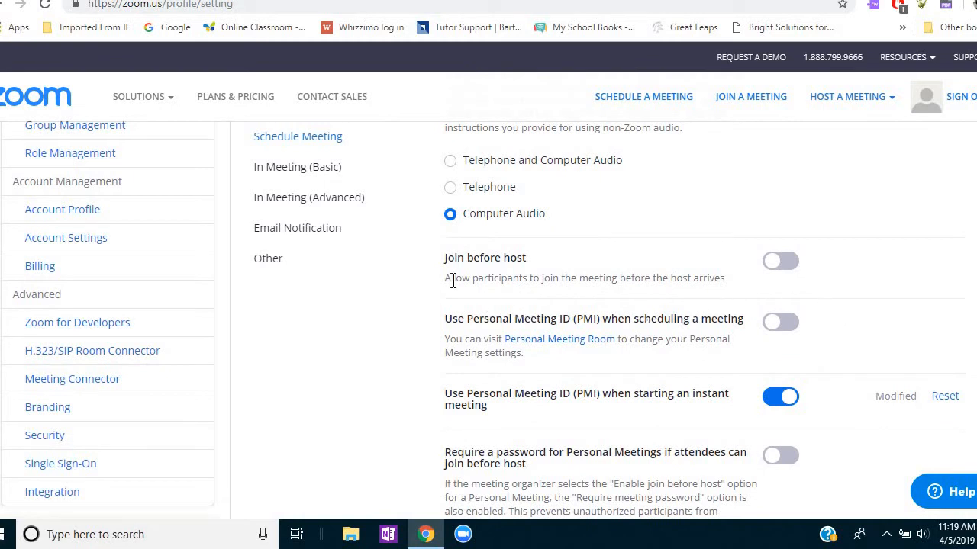
{"action": "mouse_move", "coordinate": [772, 288]}
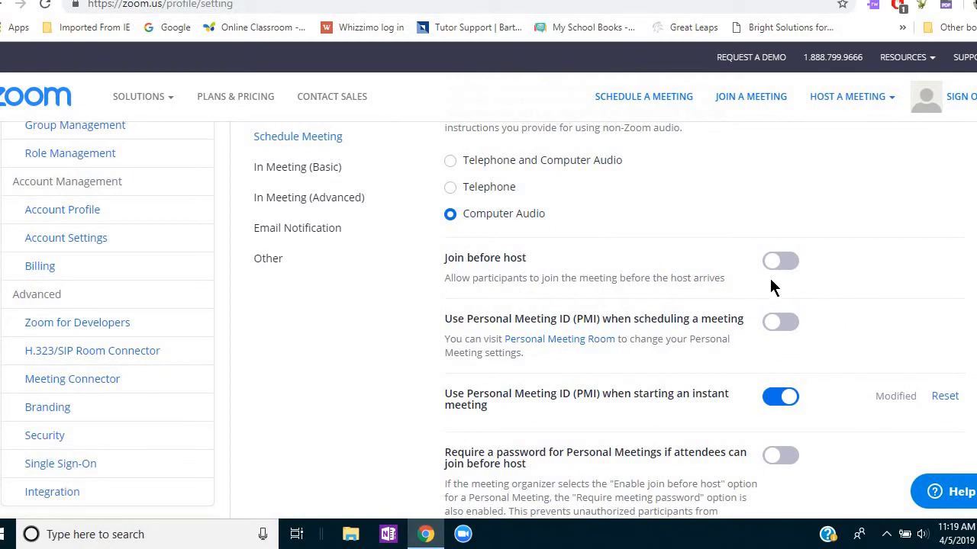
{"action": "mouse_move", "coordinate": [781, 285]}
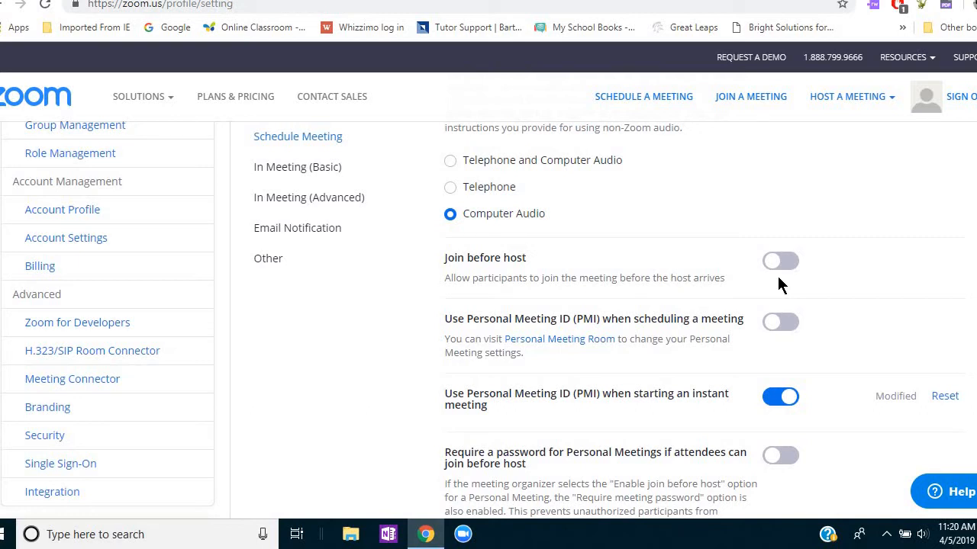
{"action": "mouse_move", "coordinate": [823, 282]}
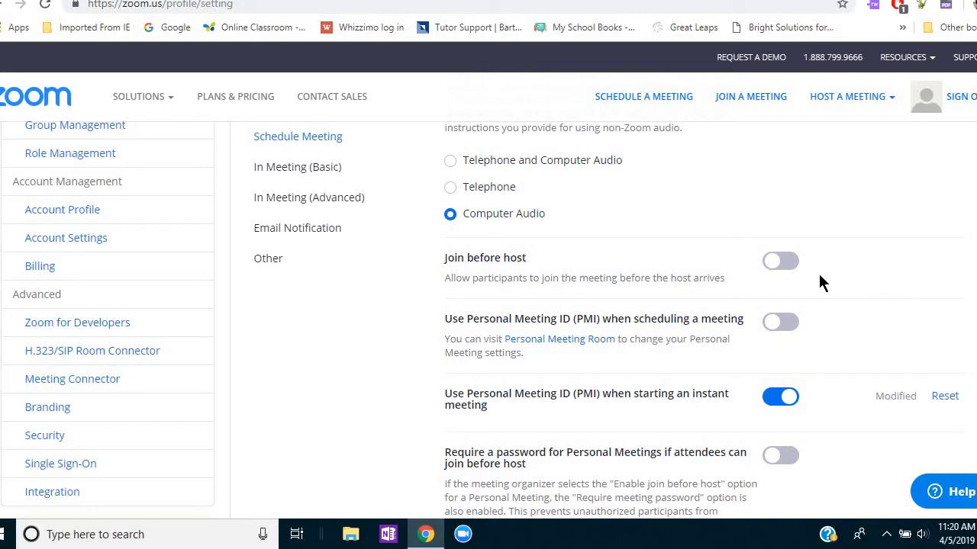
{"action": "mouse_move", "coordinate": [830, 287]}
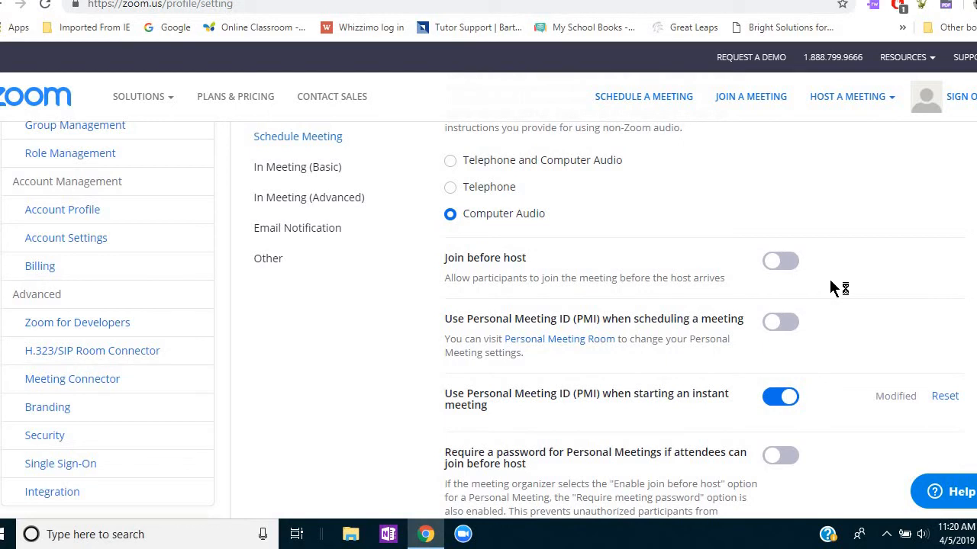
{"action": "scroll", "scroll_direction": "down", "scroll_amount": 3}
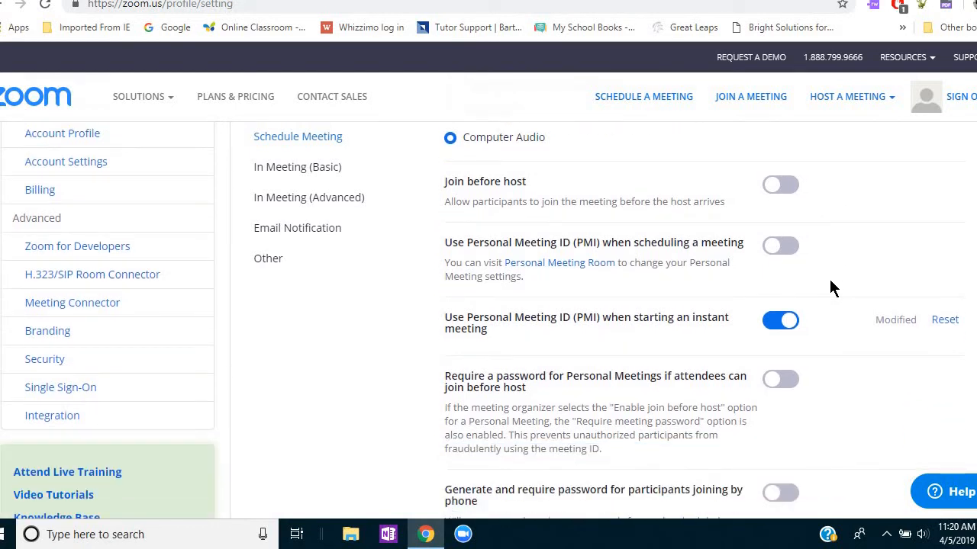
{"action": "mouse_move", "coordinate": [593, 341]}
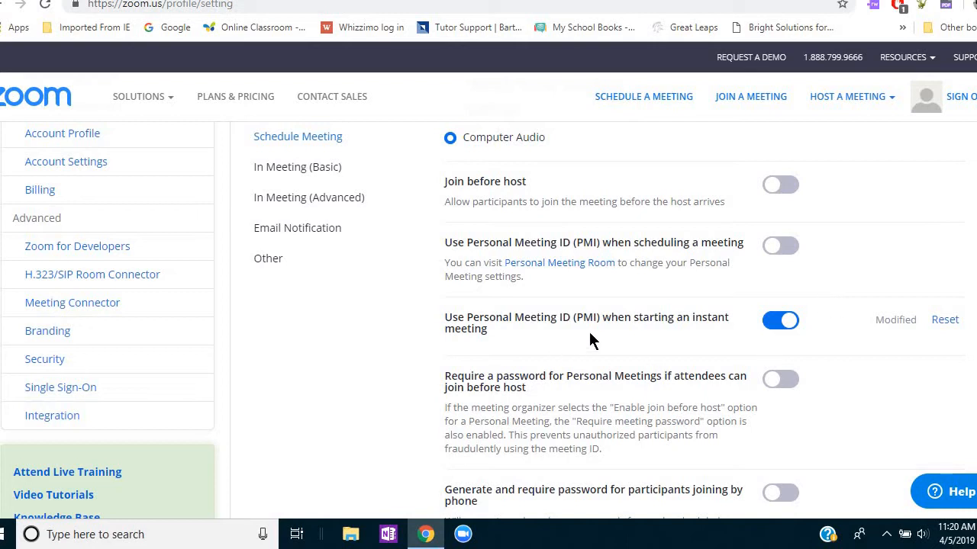
{"action": "mouse_move", "coordinate": [792, 354]}
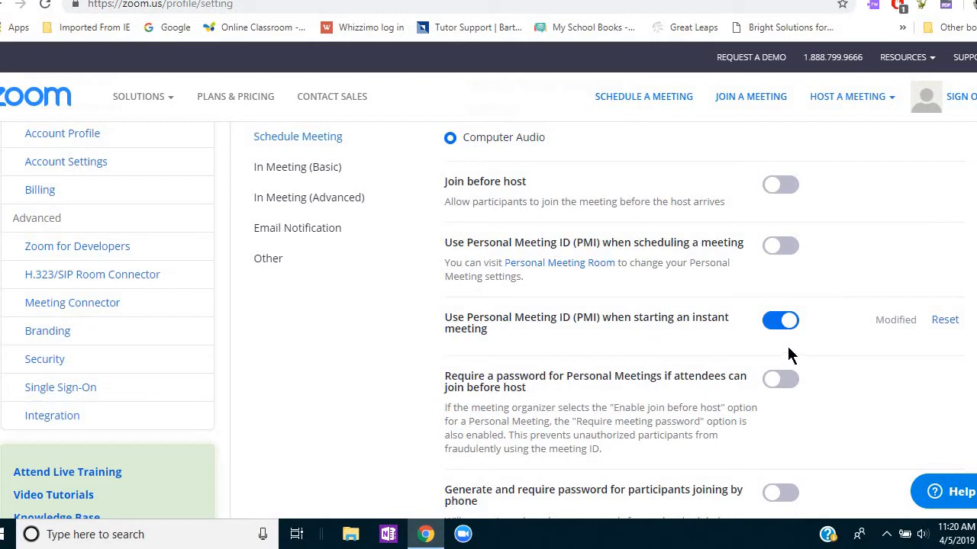
{"action": "mouse_move", "coordinate": [816, 351]}
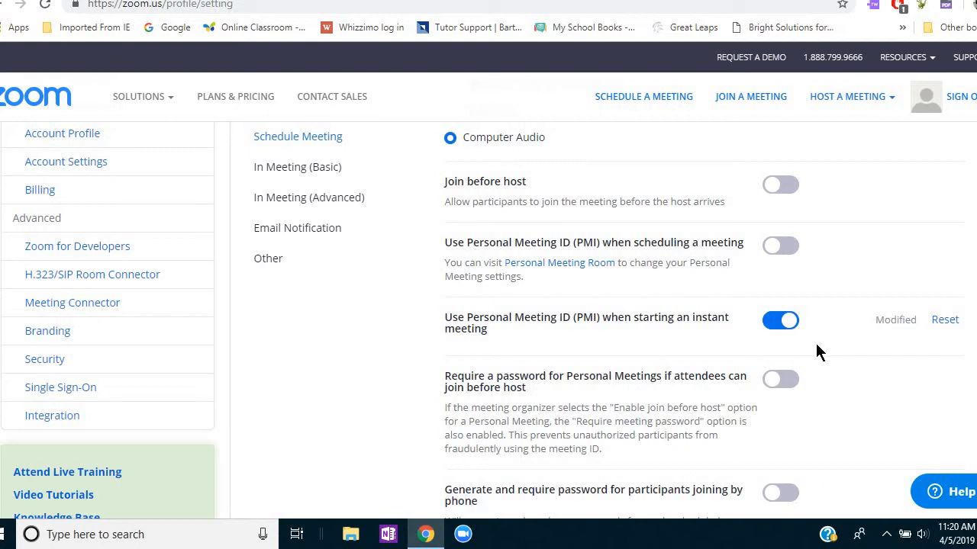
{"action": "mouse_move", "coordinate": [830, 357]}
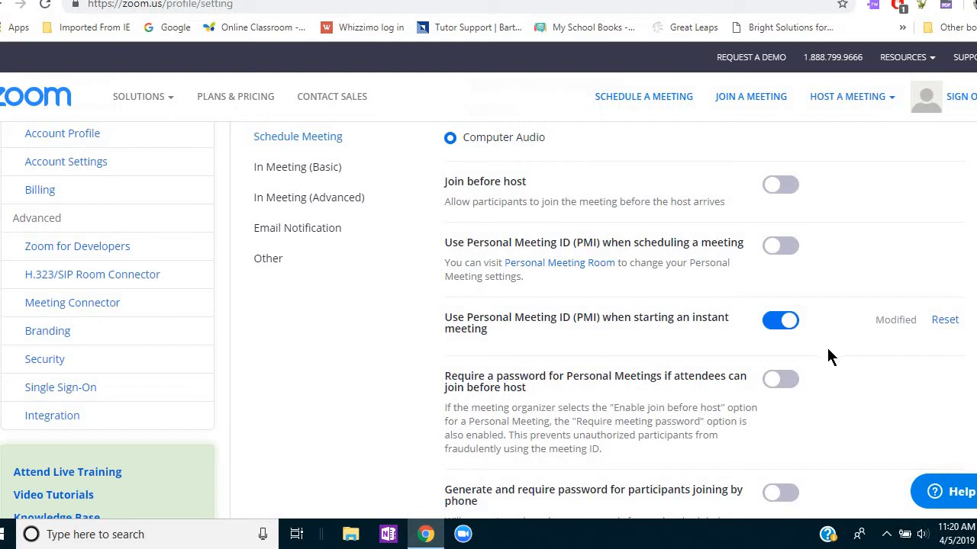
{"action": "mouse_move", "coordinate": [839, 339]}
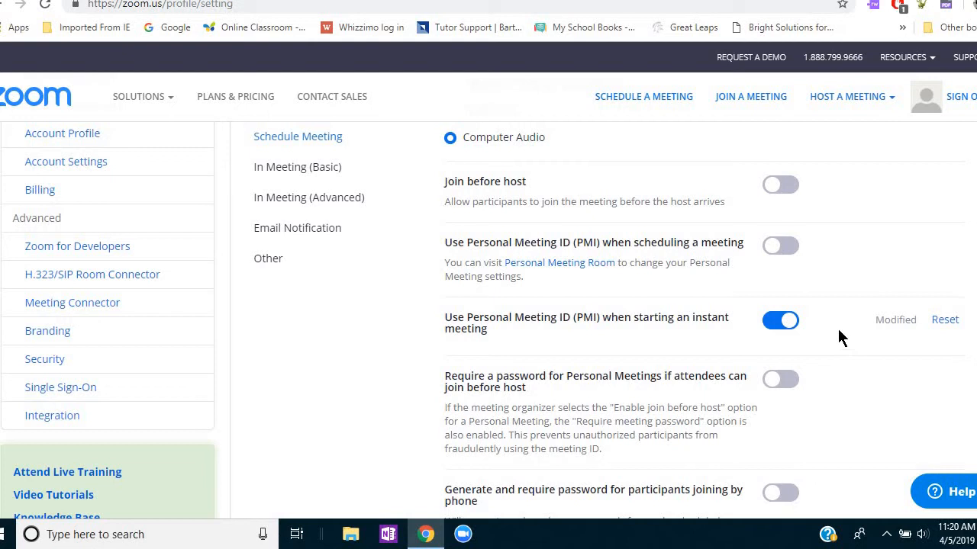
{"action": "scroll", "scroll_direction": "down", "scroll_amount": 3}
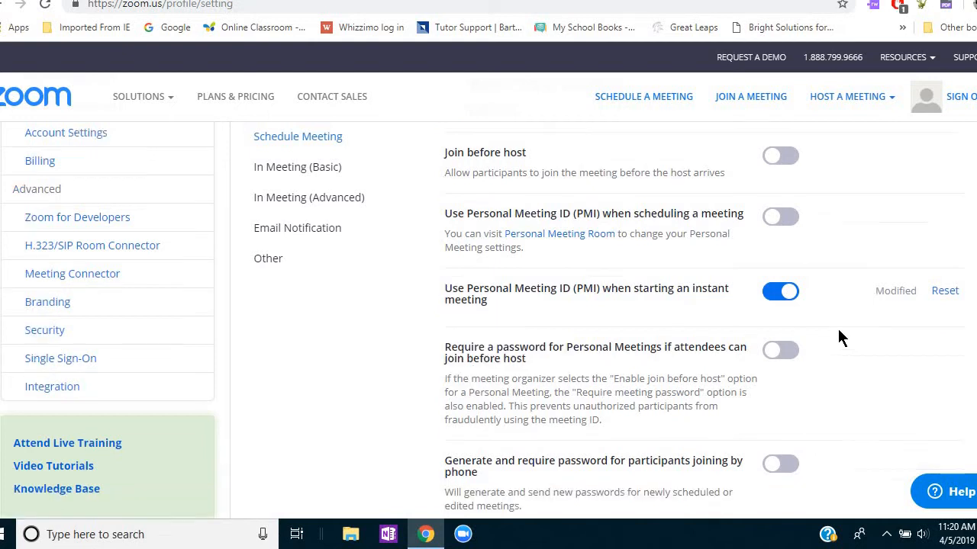
{"action": "scroll", "scroll_direction": "down", "scroll_amount": 3}
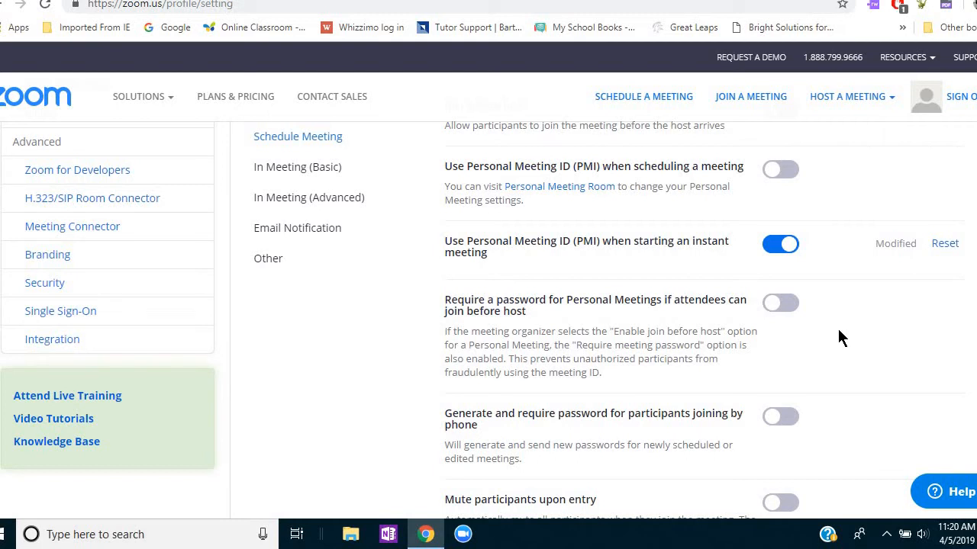
{"action": "scroll", "scroll_direction": "down", "scroll_amount": 3}
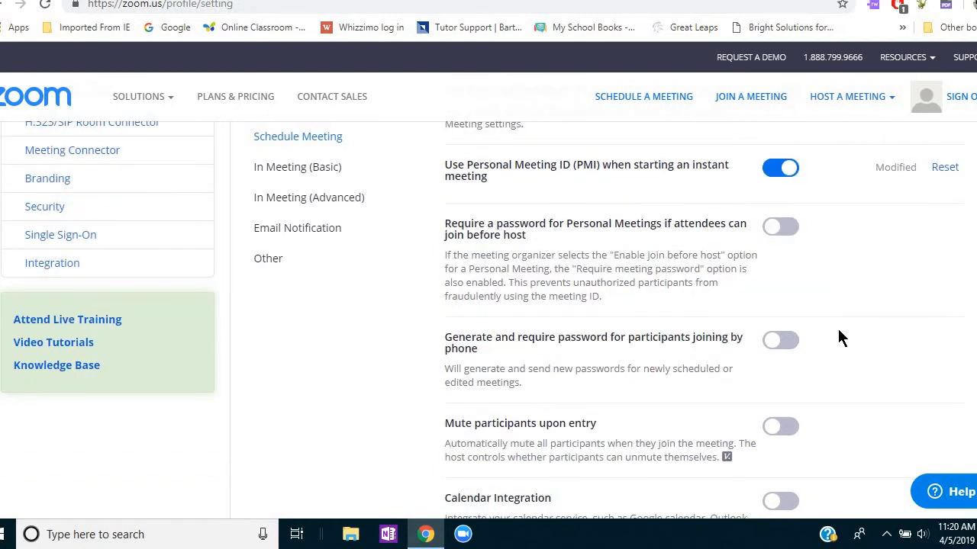
{"action": "scroll", "scroll_direction": "down", "scroll_amount": 3}
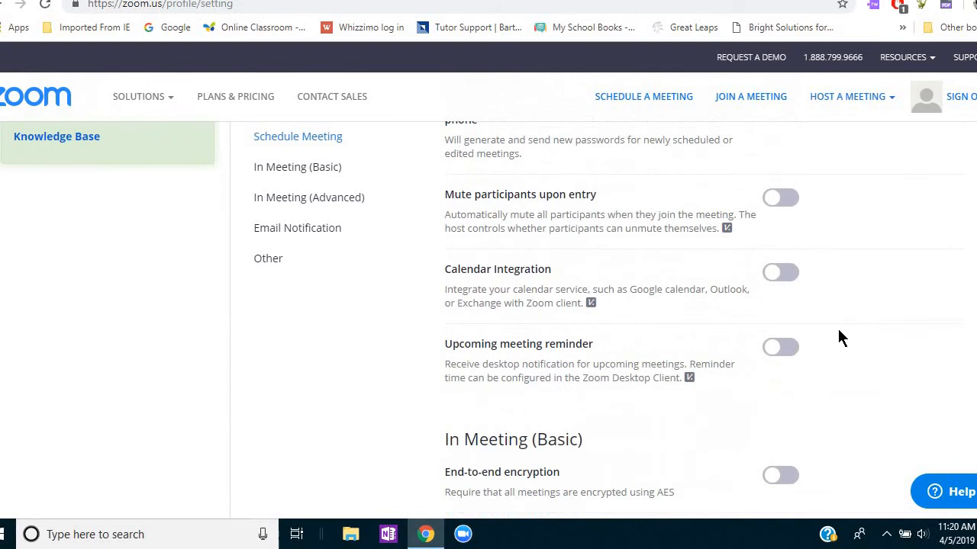
{"action": "scroll", "scroll_direction": "down", "scroll_amount": 3}
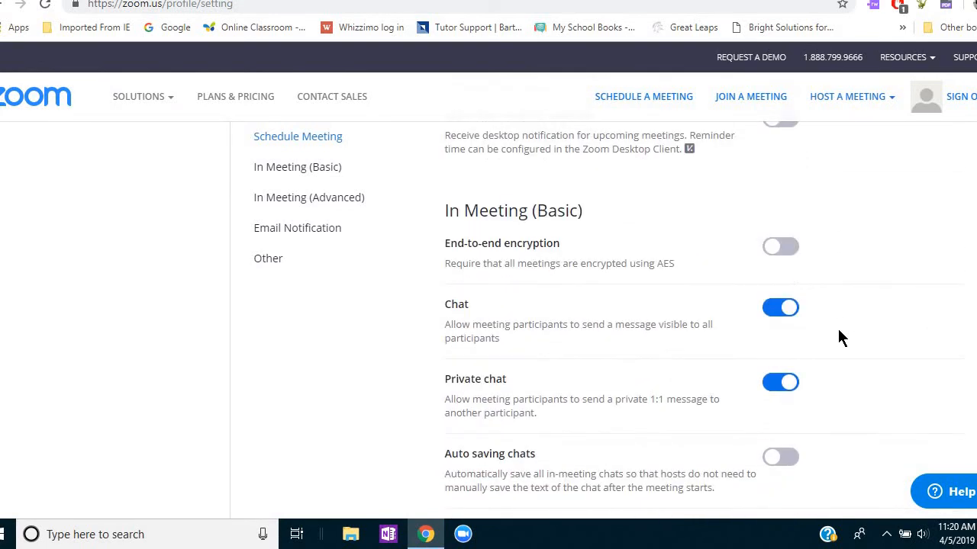
{"action": "mouse_move", "coordinate": [823, 384]}
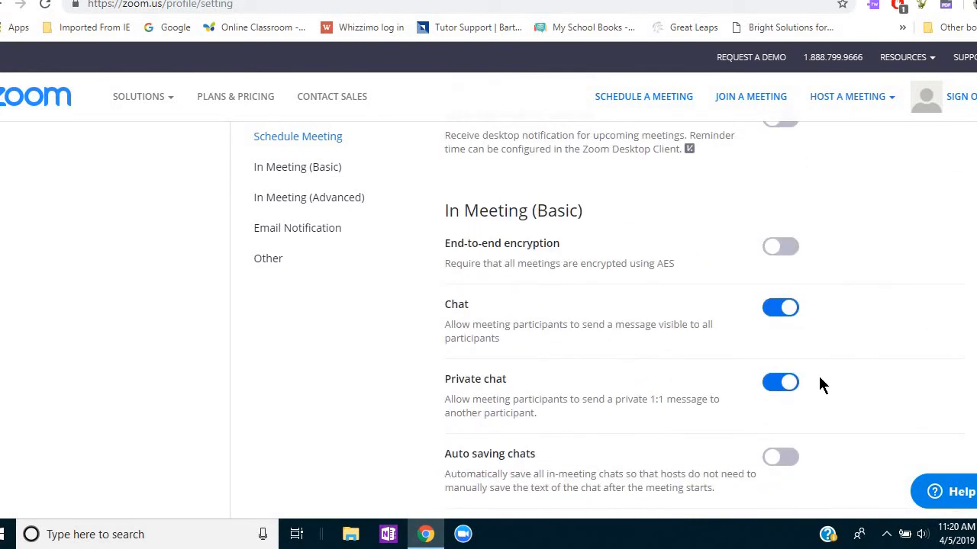
{"action": "mouse_move", "coordinate": [854, 359]}
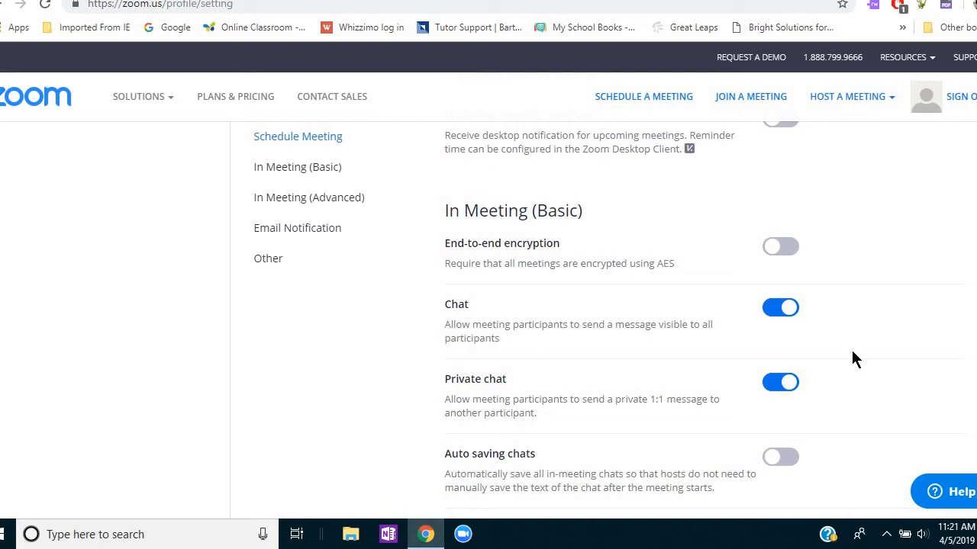
{"action": "scroll", "scroll_direction": "down", "scroll_amount": 3}
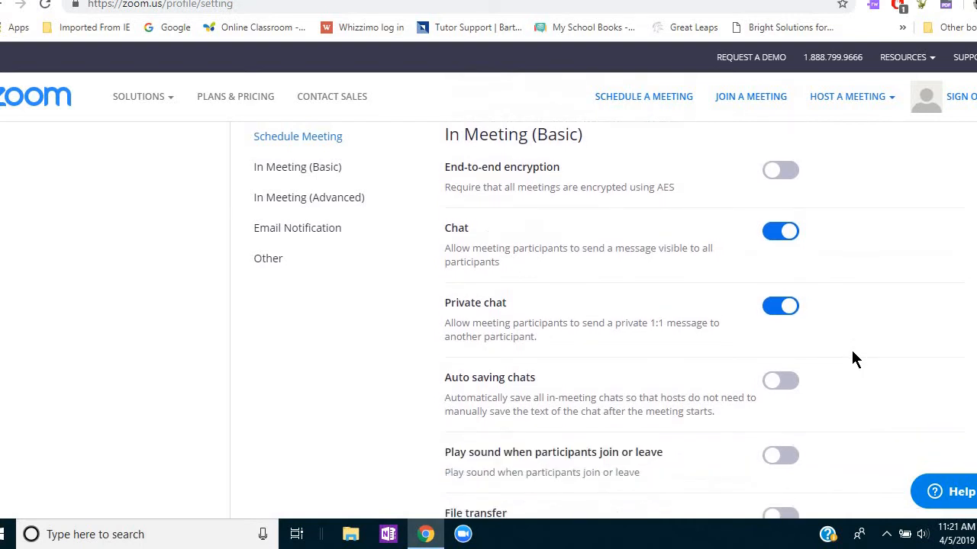
{"action": "scroll", "scroll_direction": "down", "scroll_amount": 3}
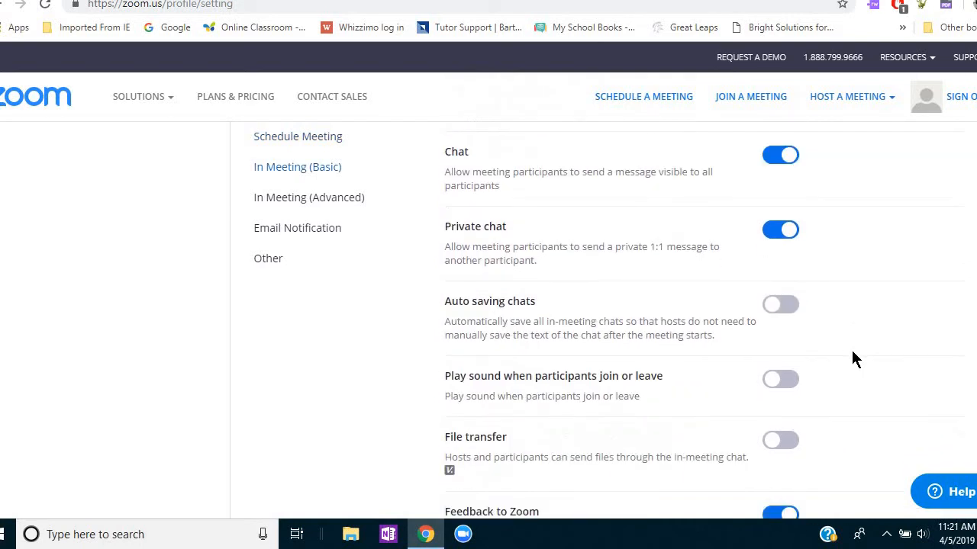
{"action": "scroll", "scroll_direction": "down", "scroll_amount": 3}
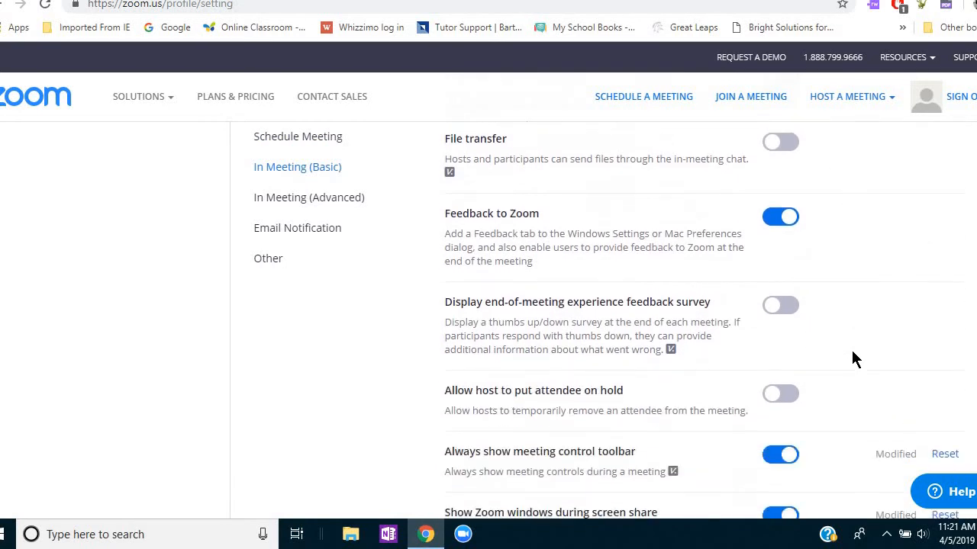
{"action": "scroll", "scroll_direction": "down", "scroll_amount": 3}
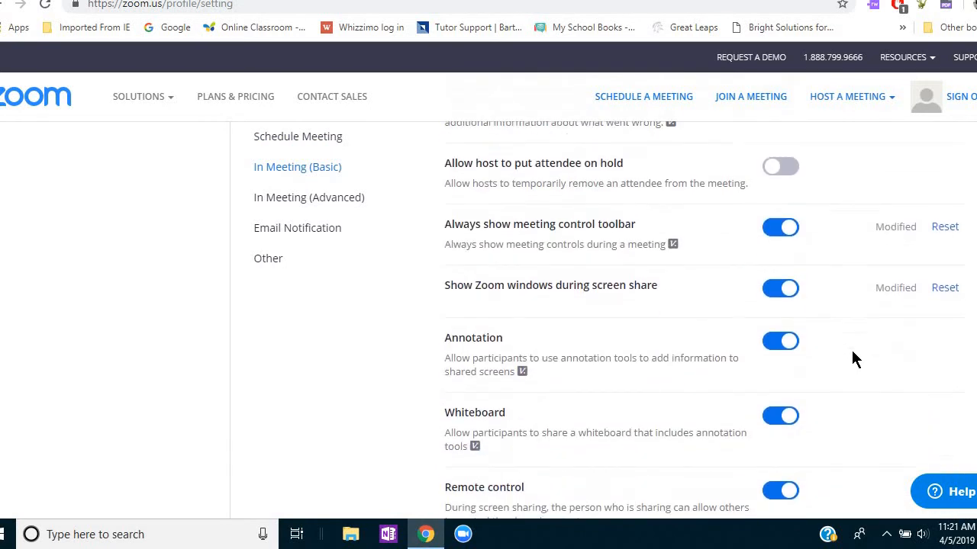
{"action": "scroll", "scroll_direction": "down", "scroll_amount": 3}
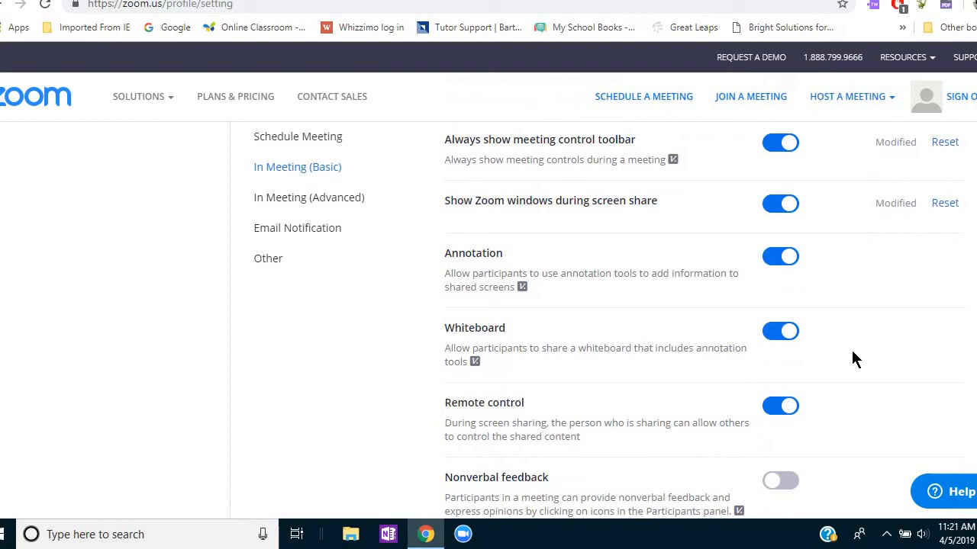
{"action": "mouse_move", "coordinate": [582, 157]}
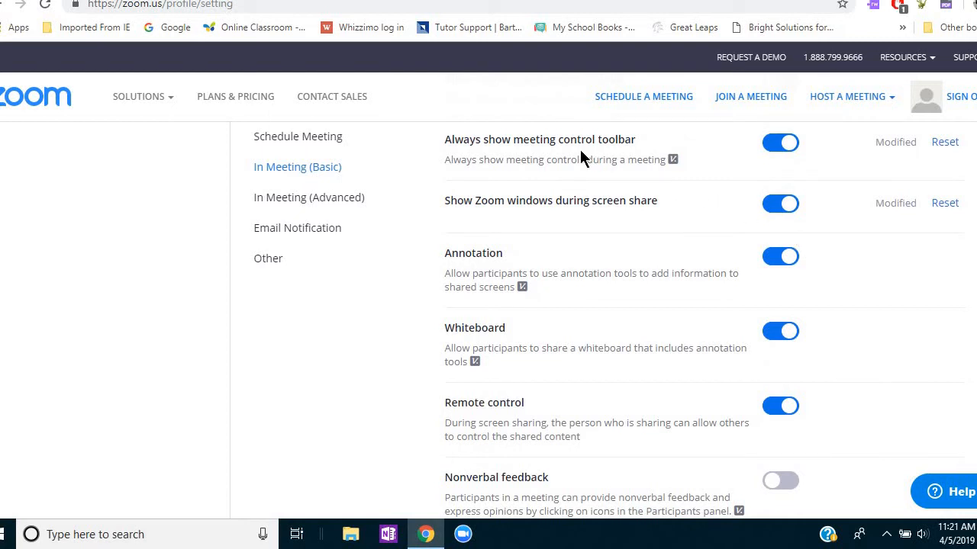
{"action": "mouse_move", "coordinate": [702, 166]}
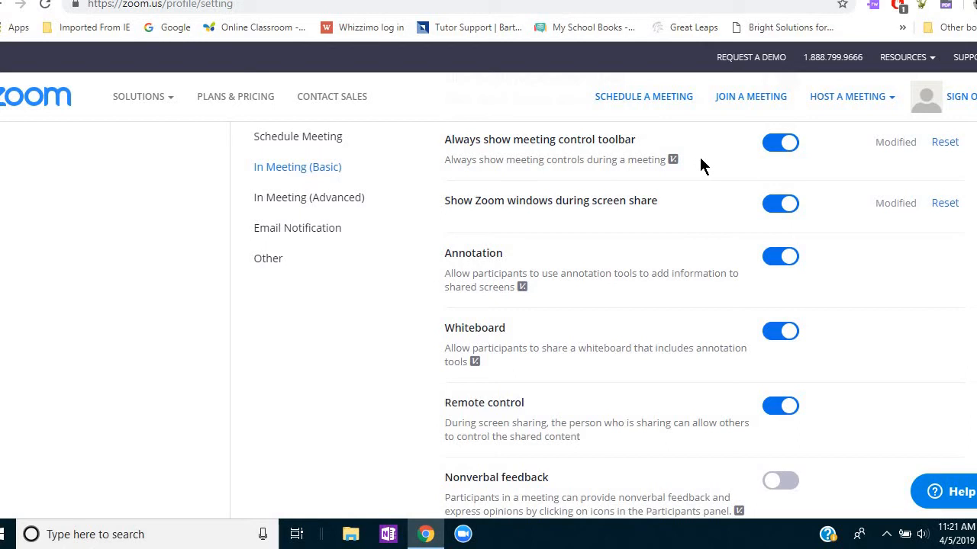
{"action": "mouse_move", "coordinate": [839, 171]}
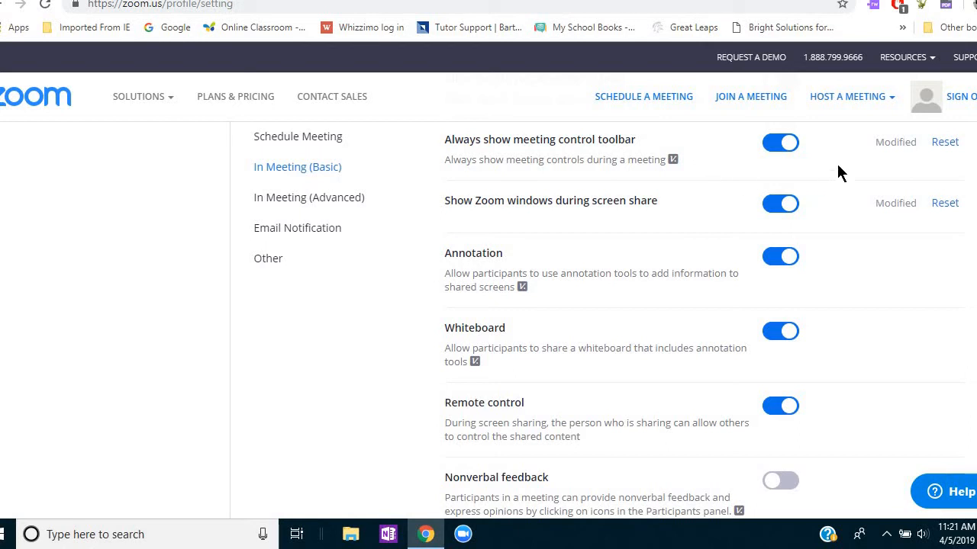
{"action": "mouse_move", "coordinate": [833, 162]}
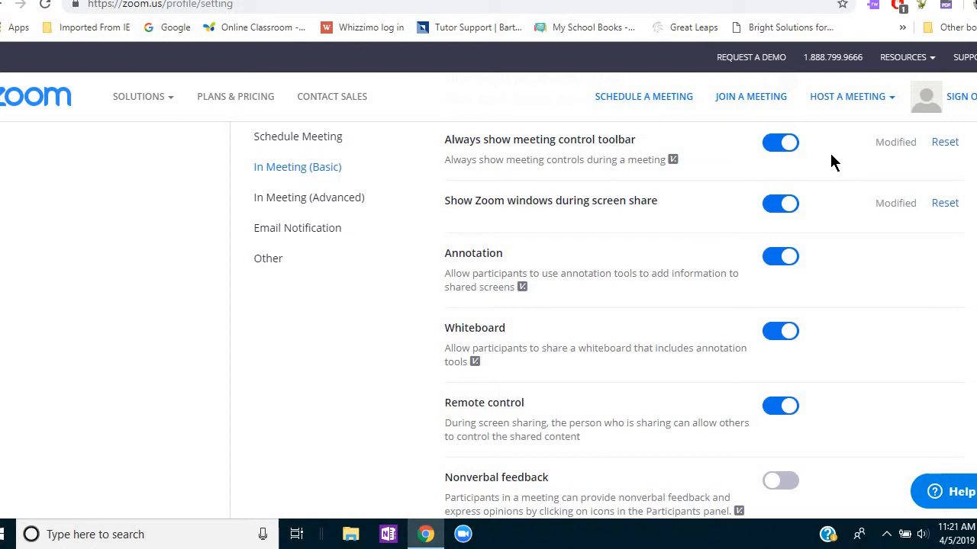
{"action": "mouse_move", "coordinate": [827, 160]}
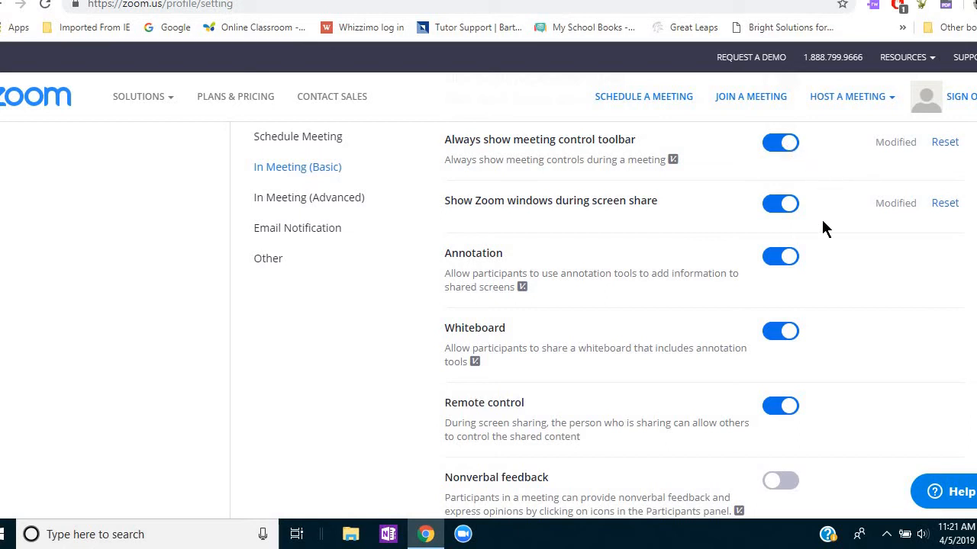
{"action": "mouse_move", "coordinate": [794, 217]}
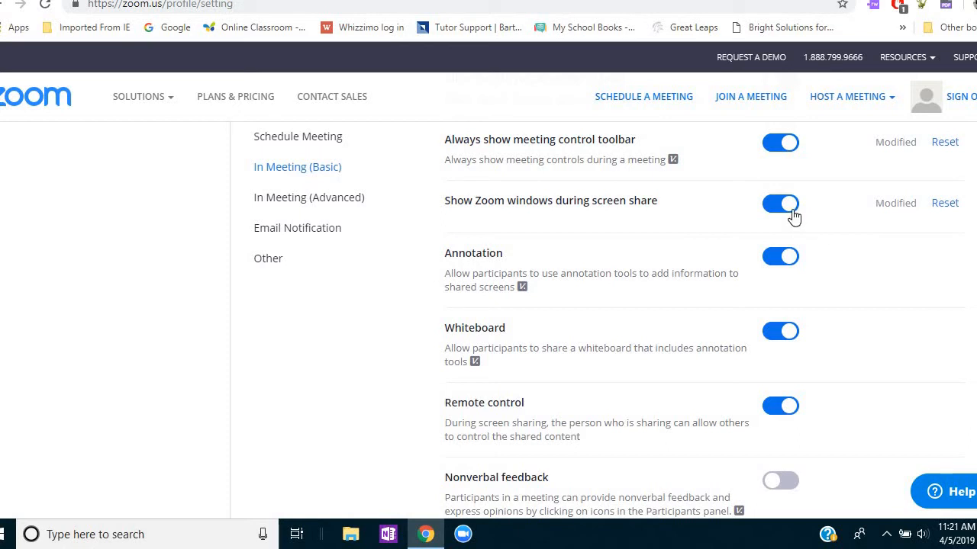
{"action": "mouse_move", "coordinate": [859, 276]}
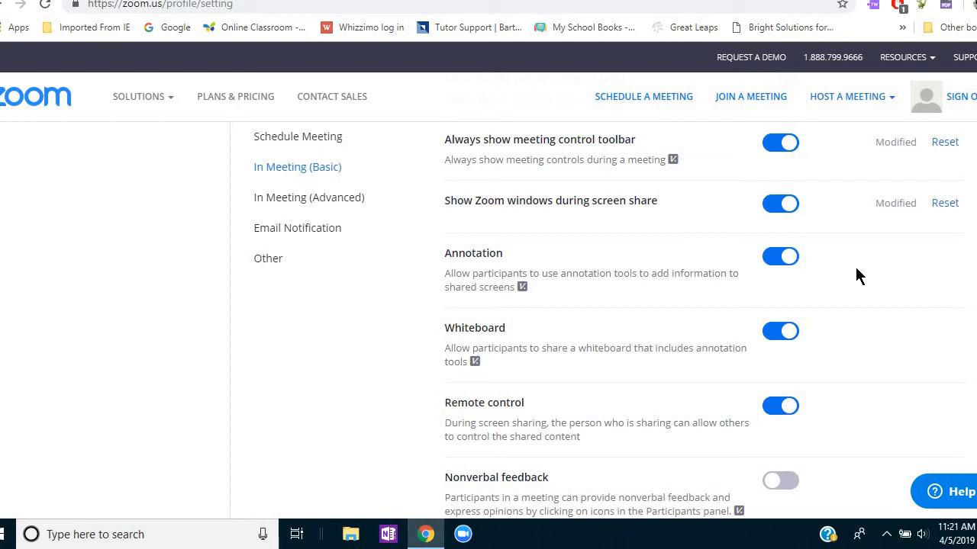
{"action": "mouse_move", "coordinate": [854, 296]}
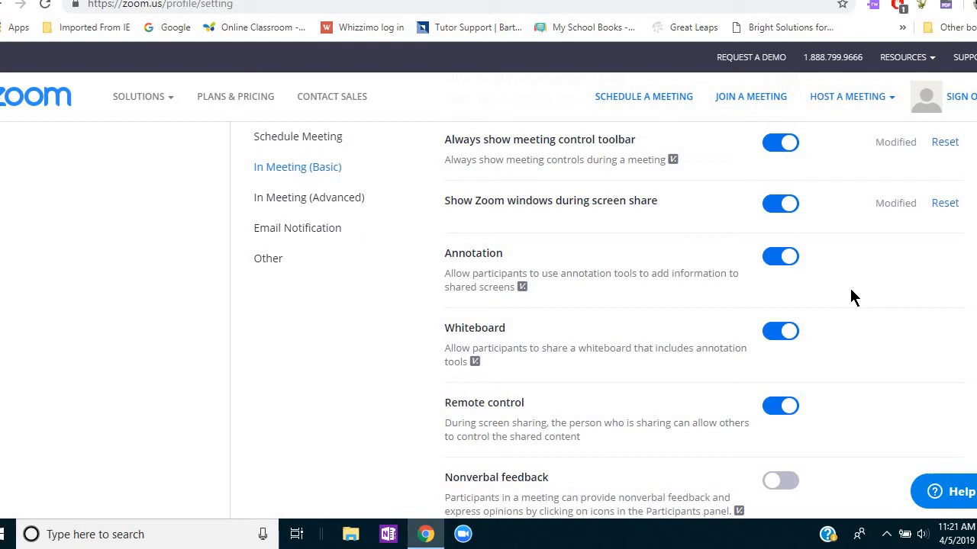
{"action": "mouse_move", "coordinate": [801, 271]}
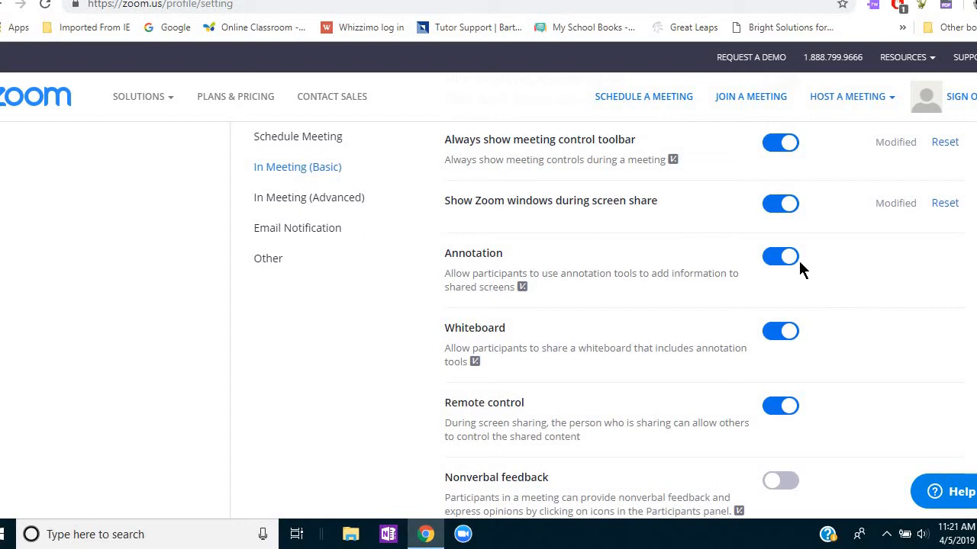
{"action": "mouse_move", "coordinate": [794, 262]}
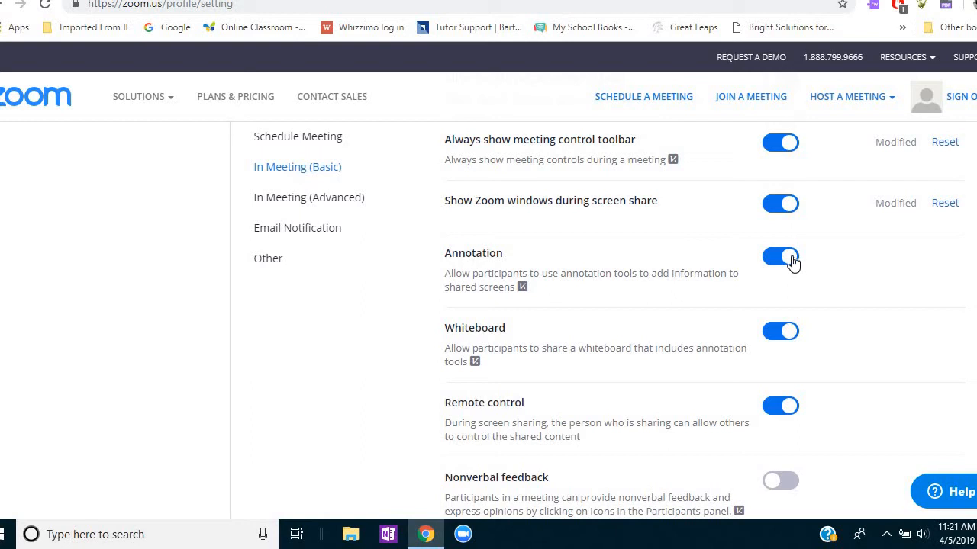
{"action": "mouse_move", "coordinate": [786, 336]}
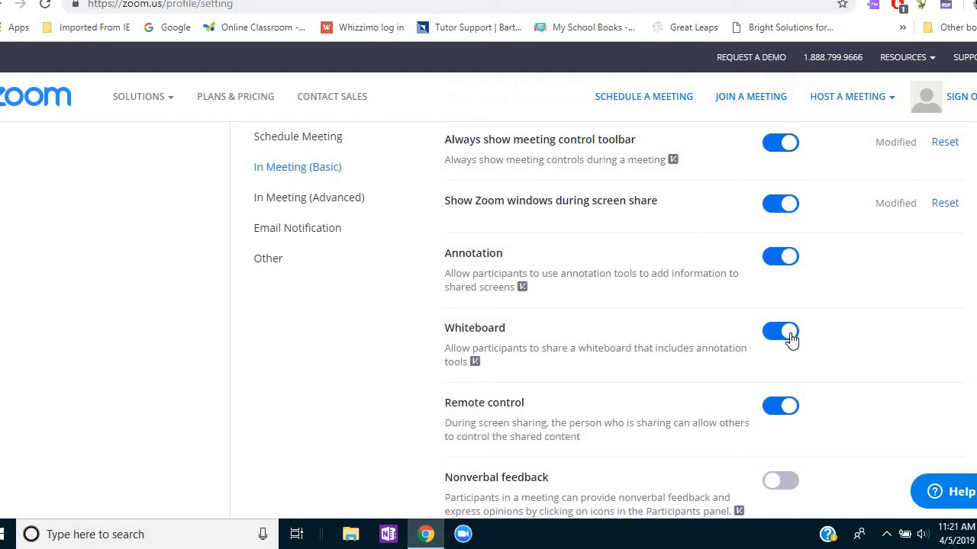
{"action": "mouse_move", "coordinate": [820, 350]}
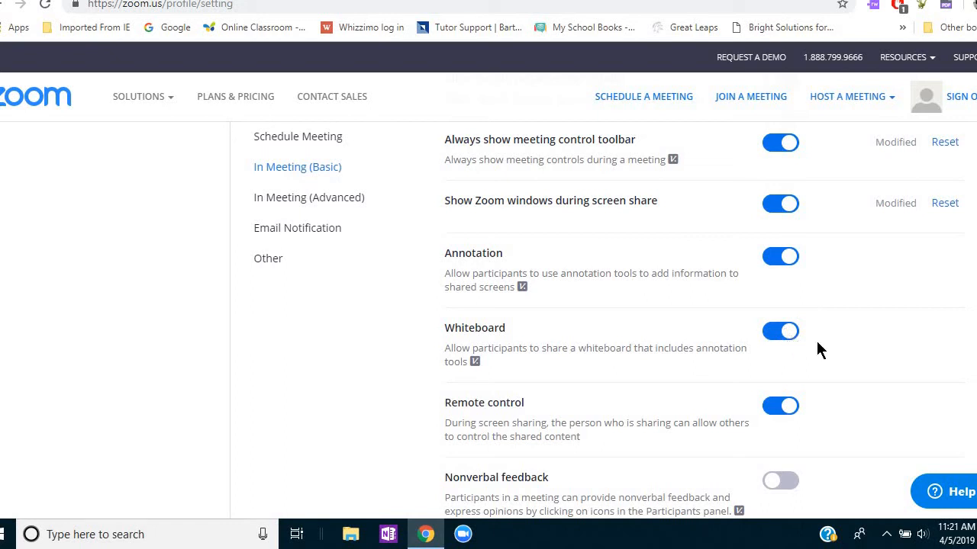
{"action": "mouse_move", "coordinate": [860, 345]}
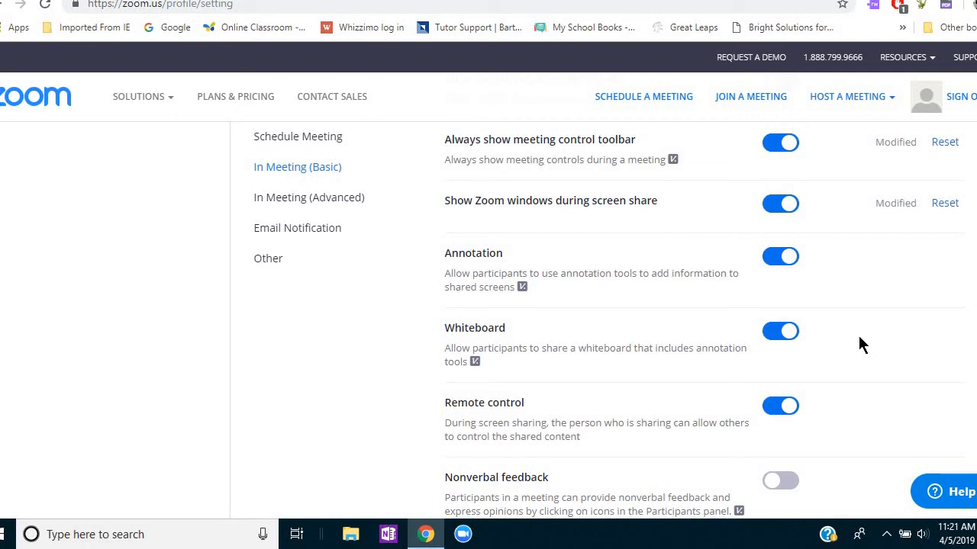
{"action": "mouse_move", "coordinate": [684, 345]}
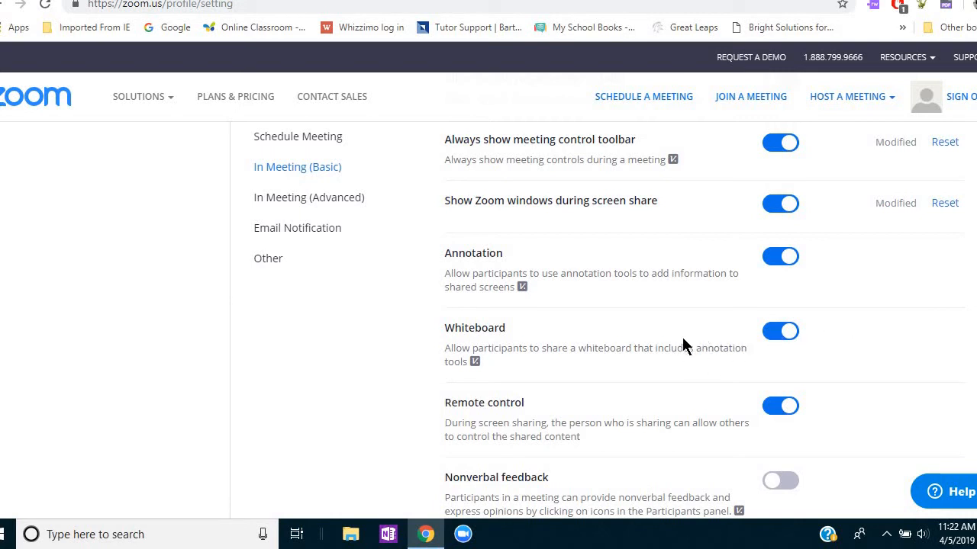
{"action": "mouse_move", "coordinate": [836, 335]}
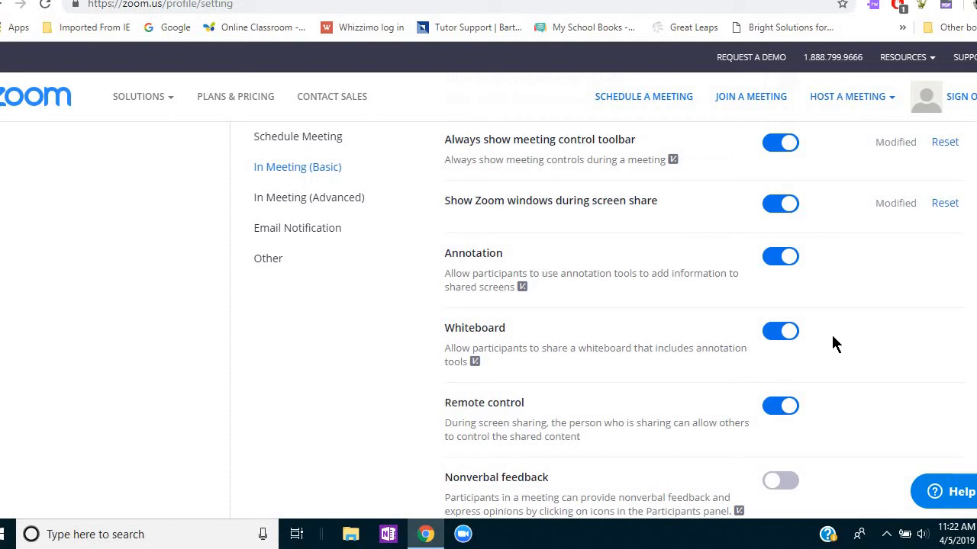
{"action": "scroll", "scroll_direction": "down", "scroll_amount": 3}
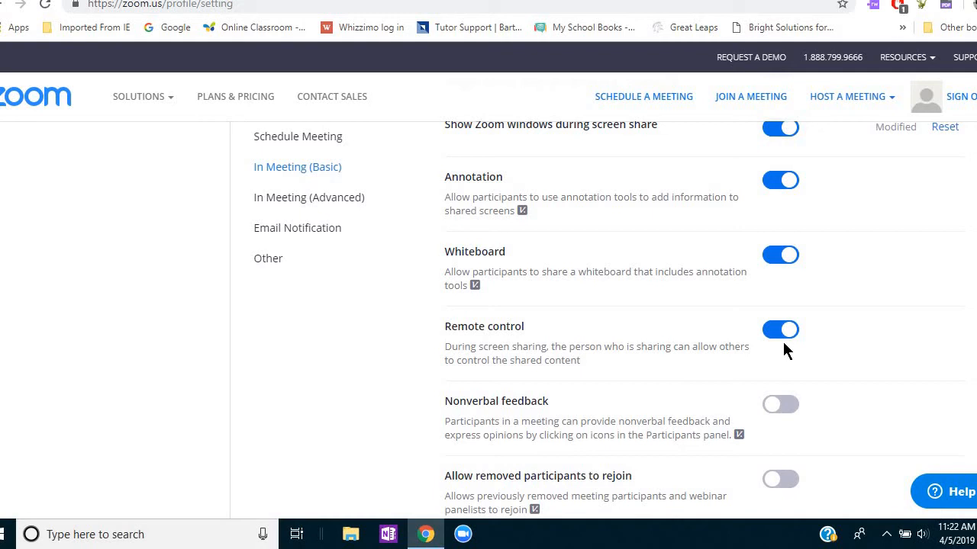
{"action": "mouse_move", "coordinate": [824, 351]}
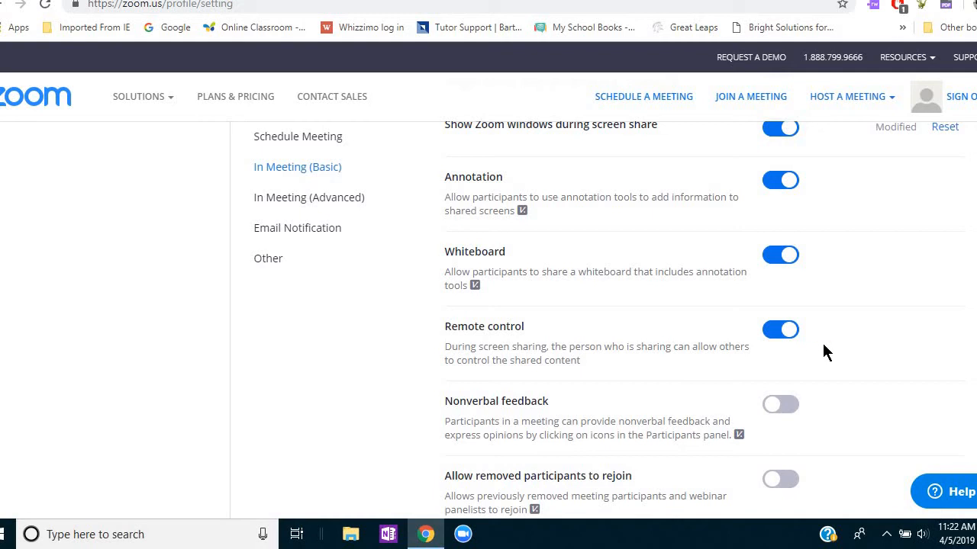
{"action": "scroll", "scroll_direction": "down", "scroll_amount": 3}
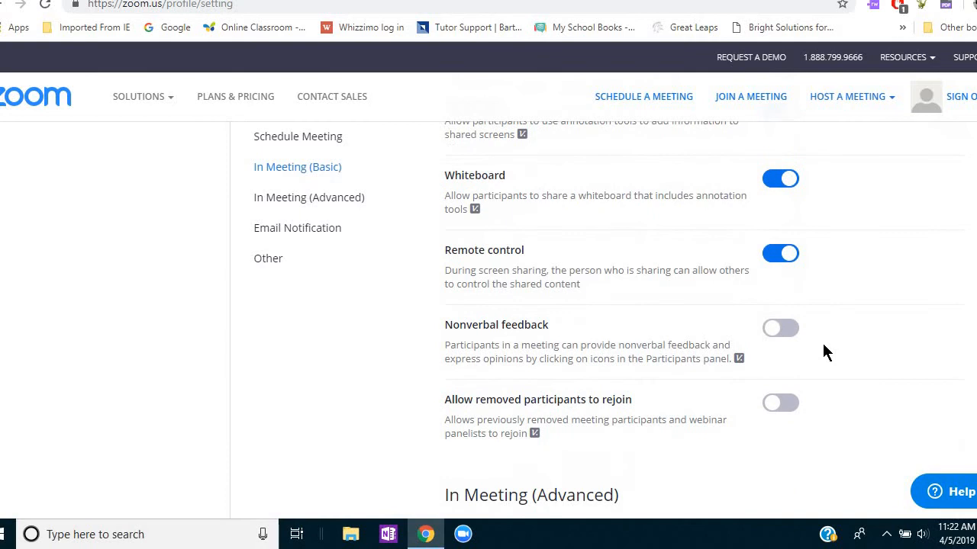
{"action": "mouse_move", "coordinate": [531, 272]}
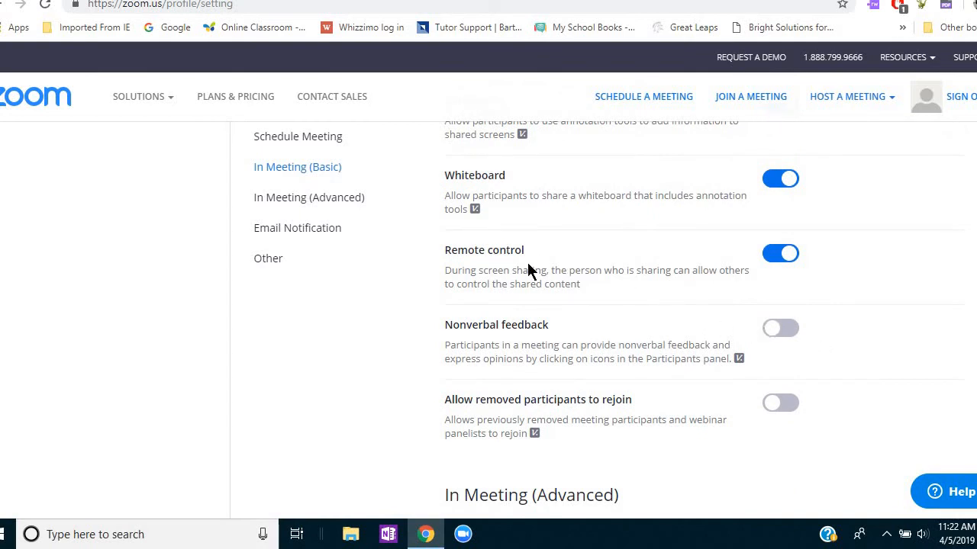
{"action": "mouse_move", "coordinate": [512, 265]}
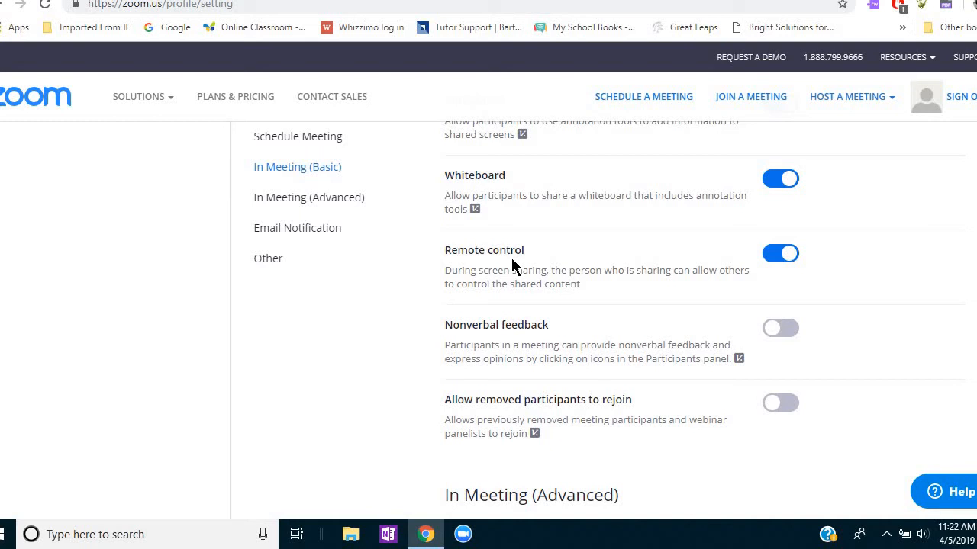
{"action": "mouse_move", "coordinate": [574, 328]}
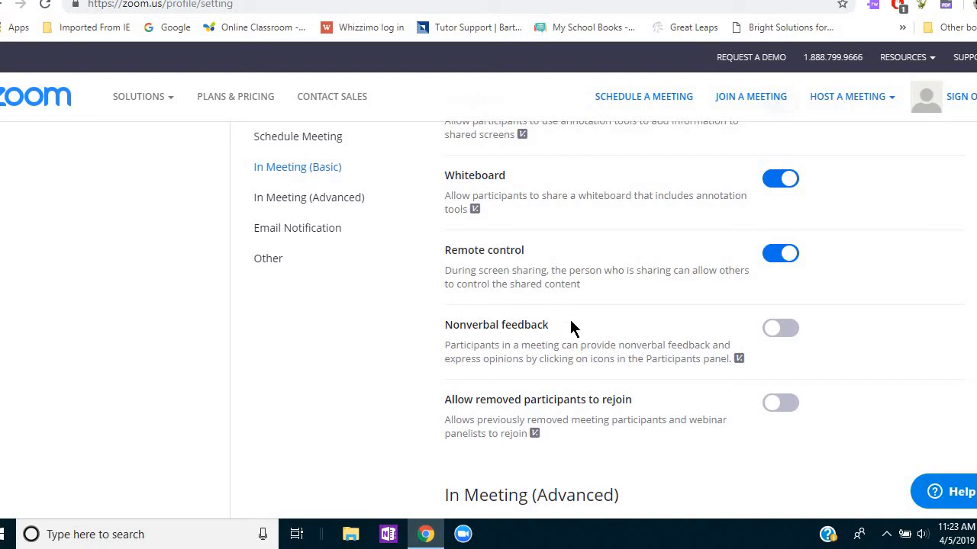
{"action": "mouse_move", "coordinate": [720, 450]}
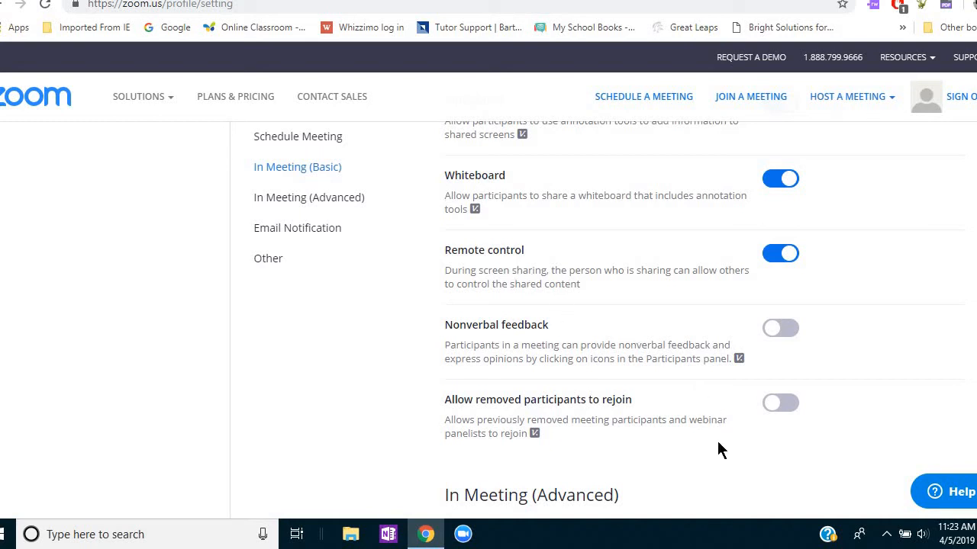
{"action": "scroll", "scroll_direction": "down", "scroll_amount": 3}
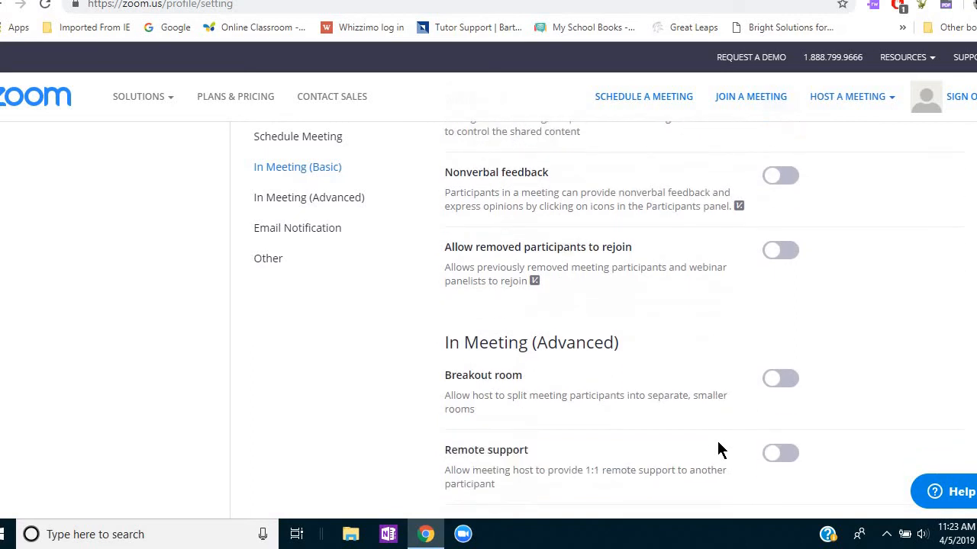
{"action": "scroll", "scroll_direction": "down", "scroll_amount": 3}
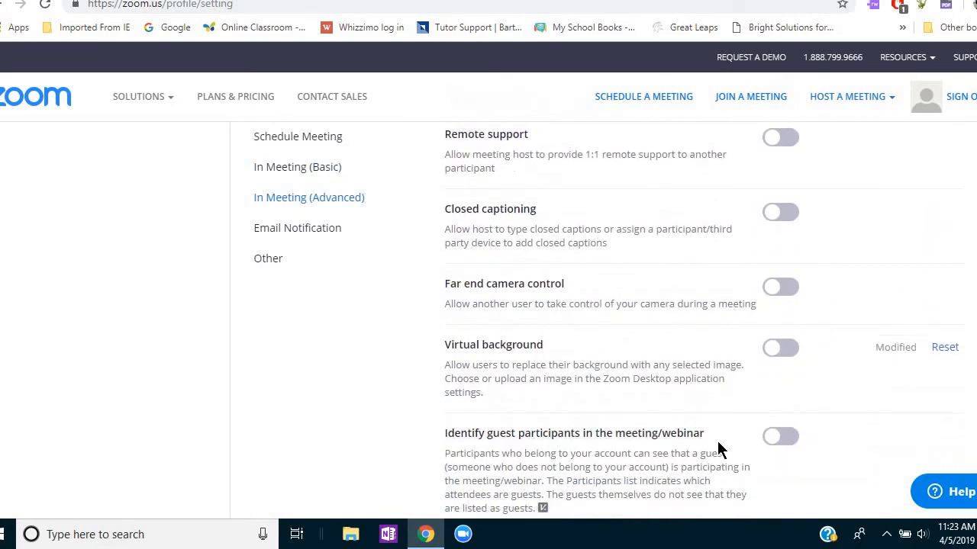
{"action": "scroll", "scroll_direction": "down", "scroll_amount": 3}
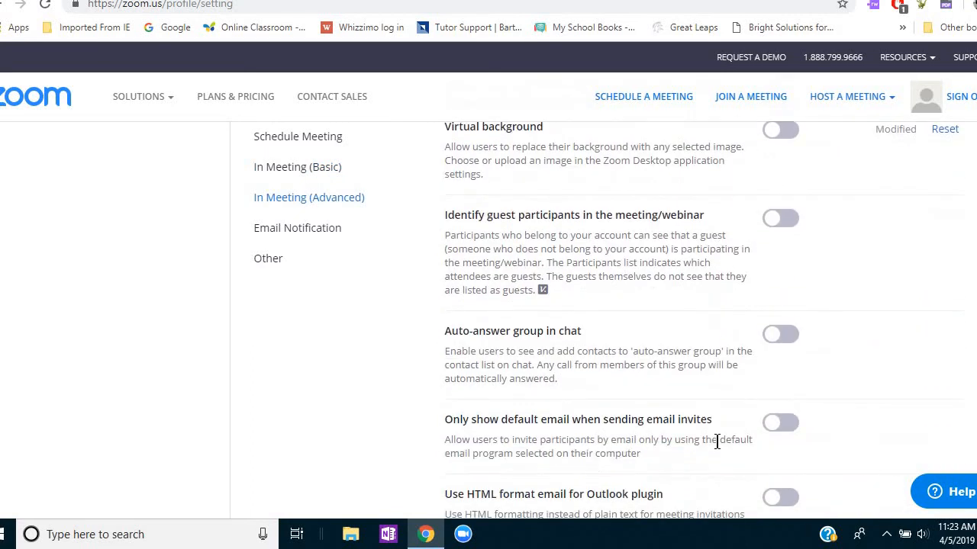
{"action": "scroll", "scroll_direction": "down", "scroll_amount": 3}
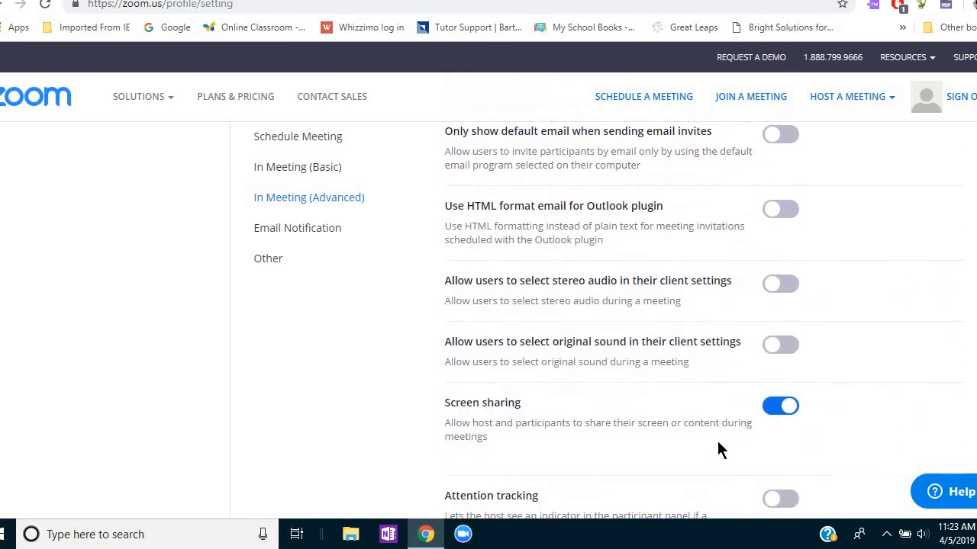
{"action": "scroll", "scroll_direction": "down", "scroll_amount": 3}
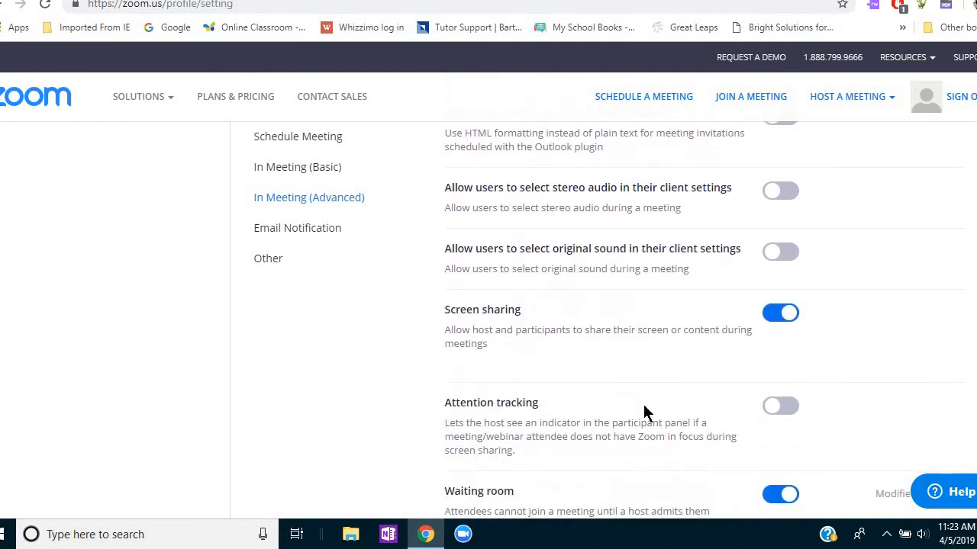
{"action": "mouse_move", "coordinate": [511, 328]}
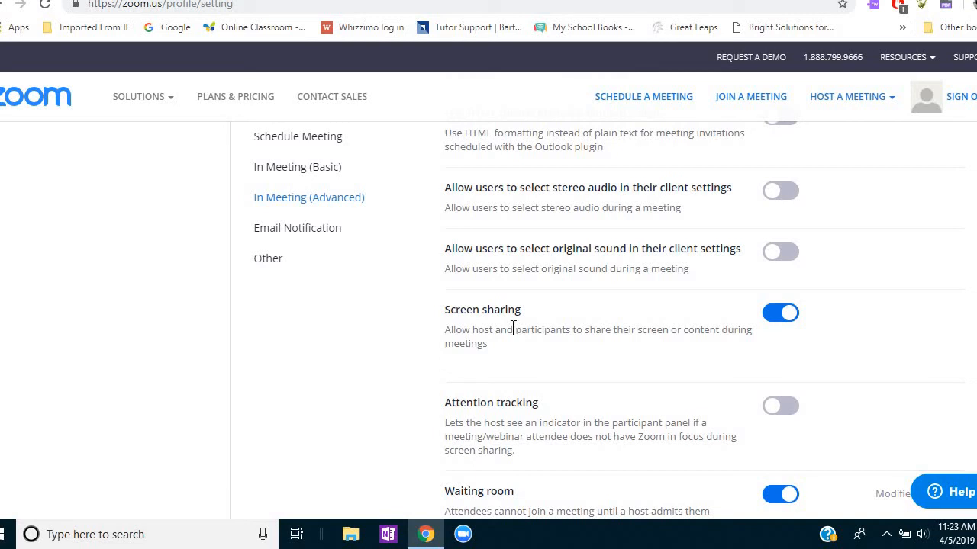
{"action": "mouse_move", "coordinate": [544, 363]}
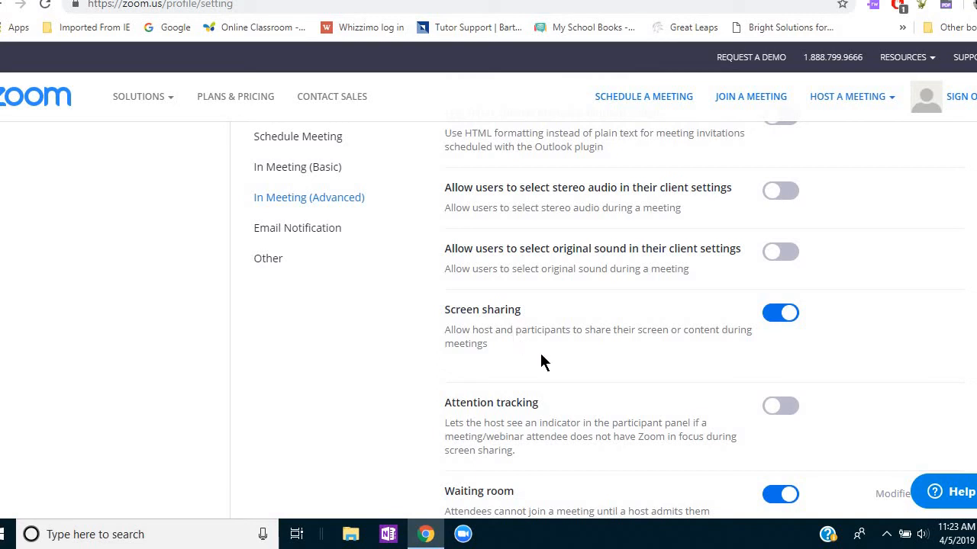
{"action": "mouse_move", "coordinate": [791, 329]}
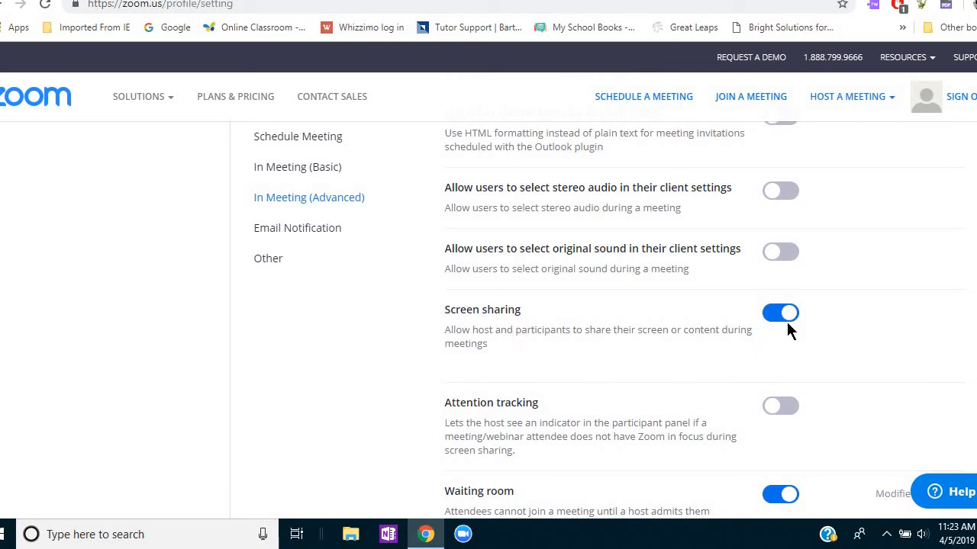
{"action": "mouse_move", "coordinate": [772, 353]}
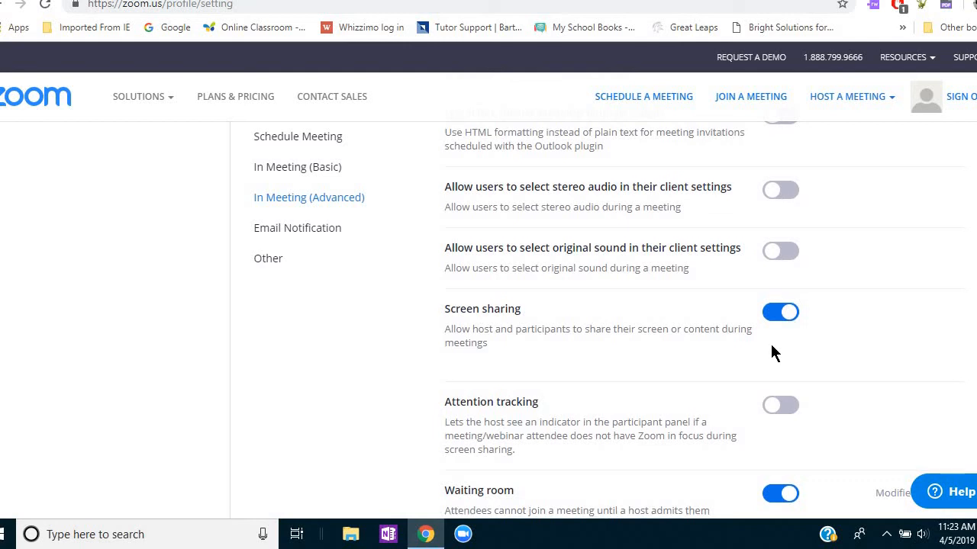
{"action": "scroll", "scroll_direction": "down", "scroll_amount": 3}
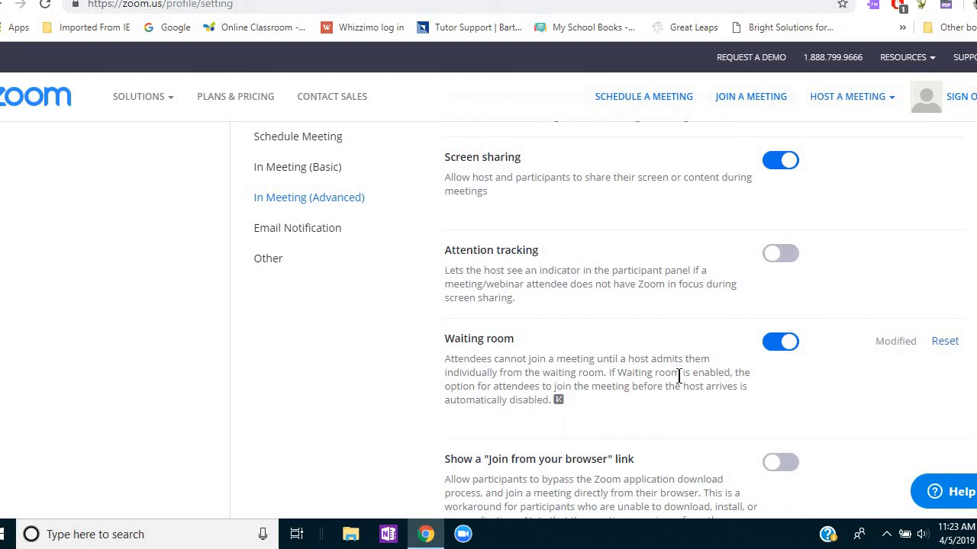
{"action": "mouse_move", "coordinate": [773, 367]}
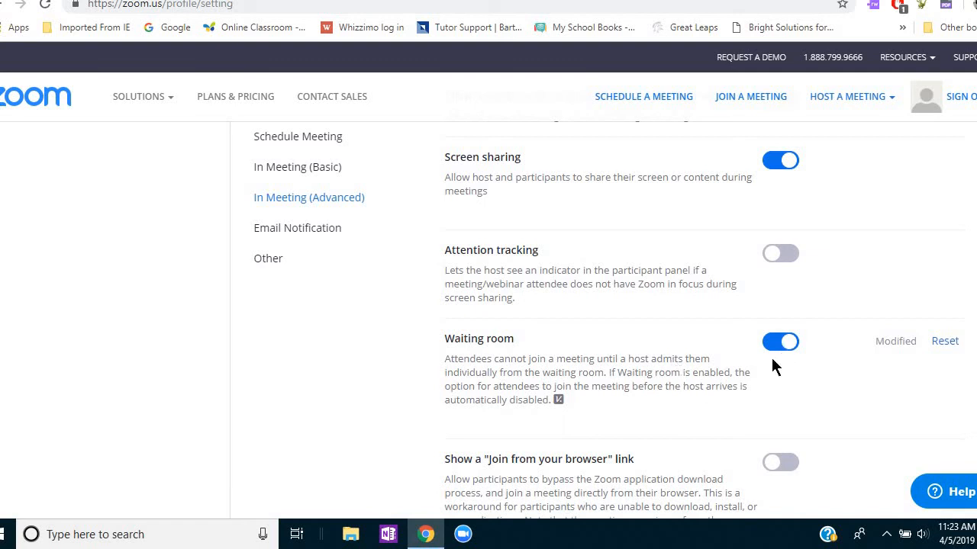
{"action": "mouse_move", "coordinate": [766, 372]}
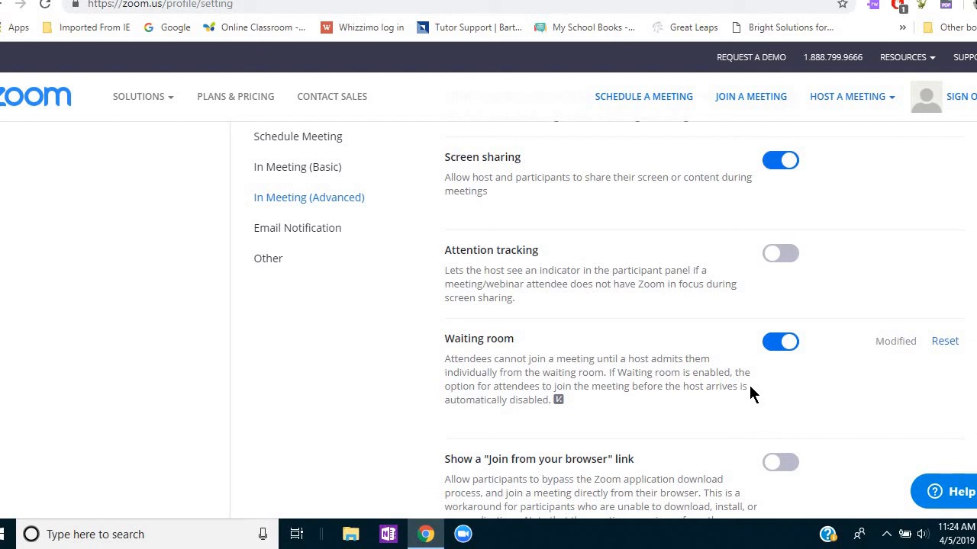
{"action": "mouse_move", "coordinate": [766, 400]}
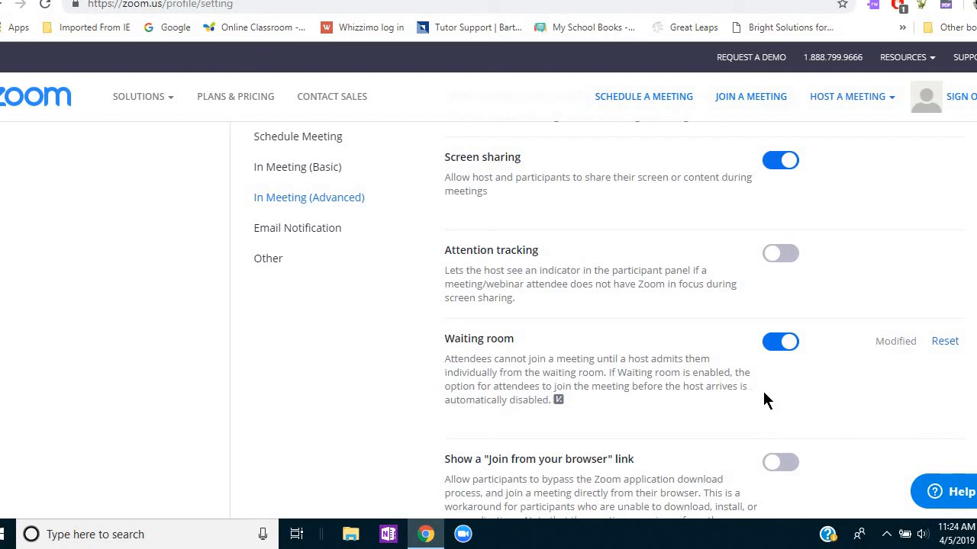
{"action": "mouse_move", "coordinate": [736, 387]}
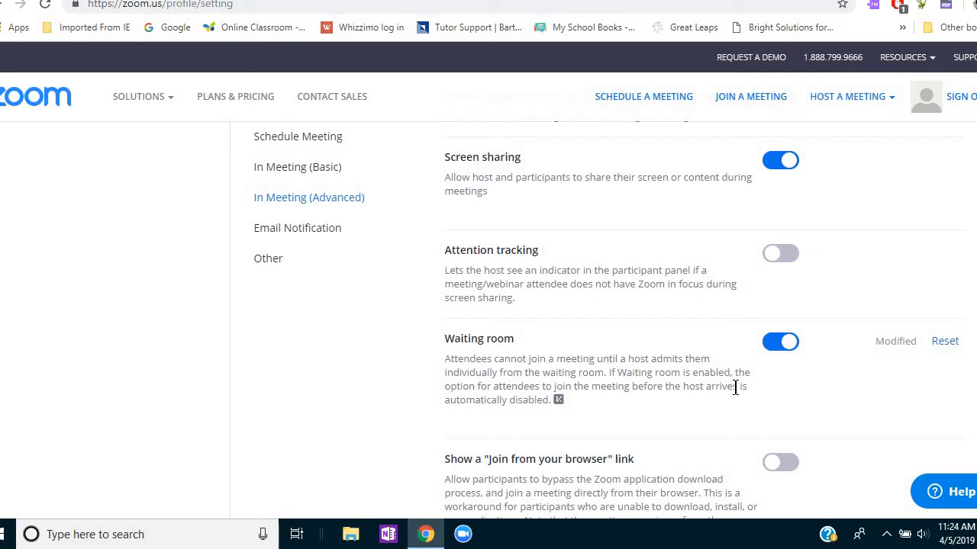
{"action": "scroll", "scroll_direction": "down", "scroll_amount": 3}
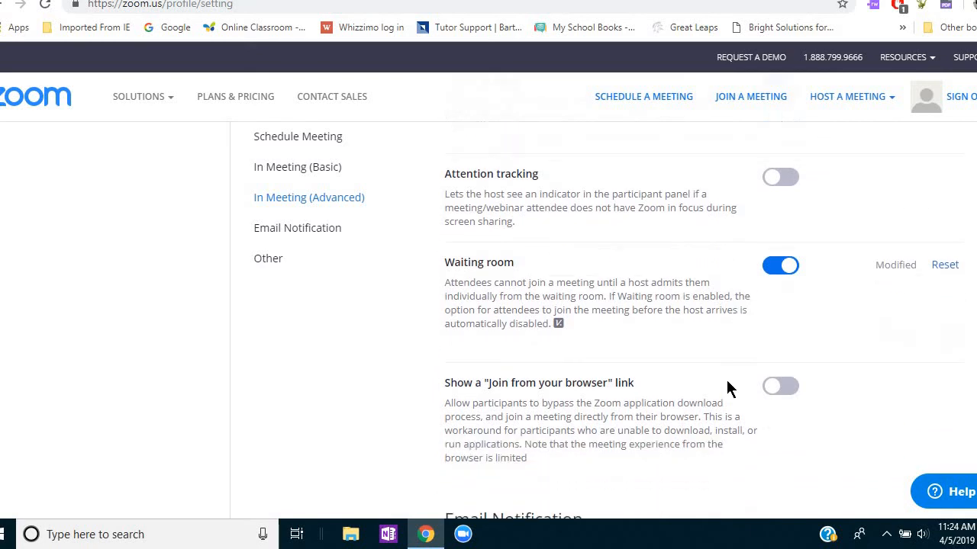
{"action": "mouse_move", "coordinate": [723, 354]}
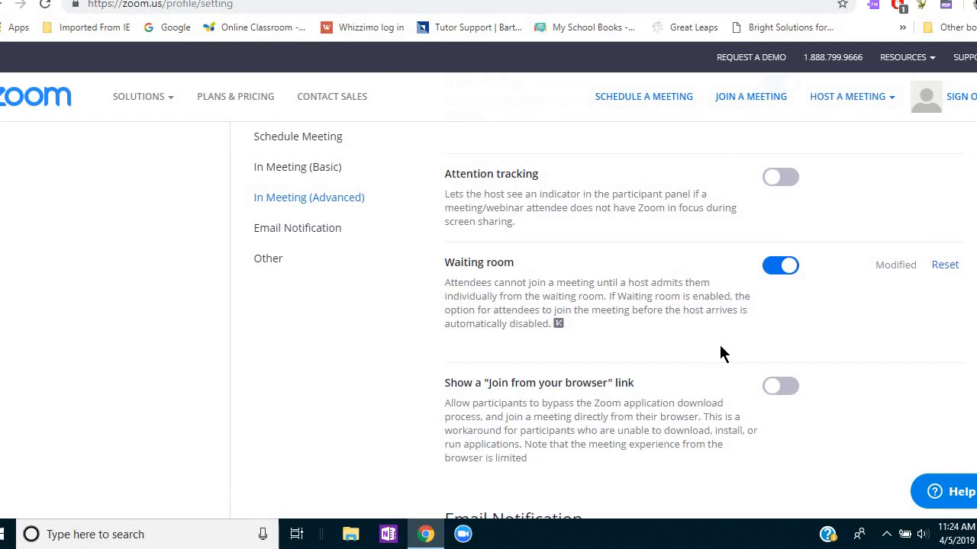
{"action": "scroll", "scroll_direction": "down", "scroll_amount": 3}
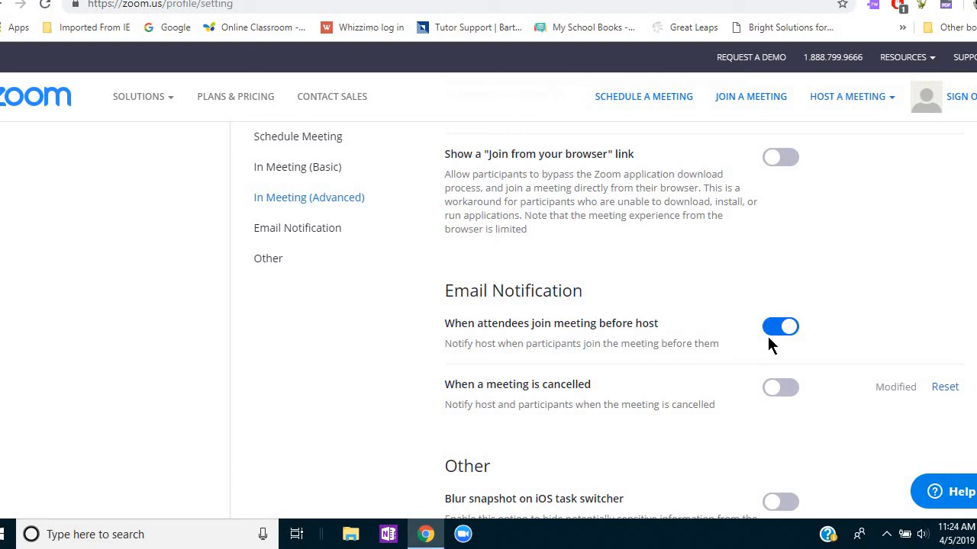
{"action": "mouse_move", "coordinate": [703, 371]}
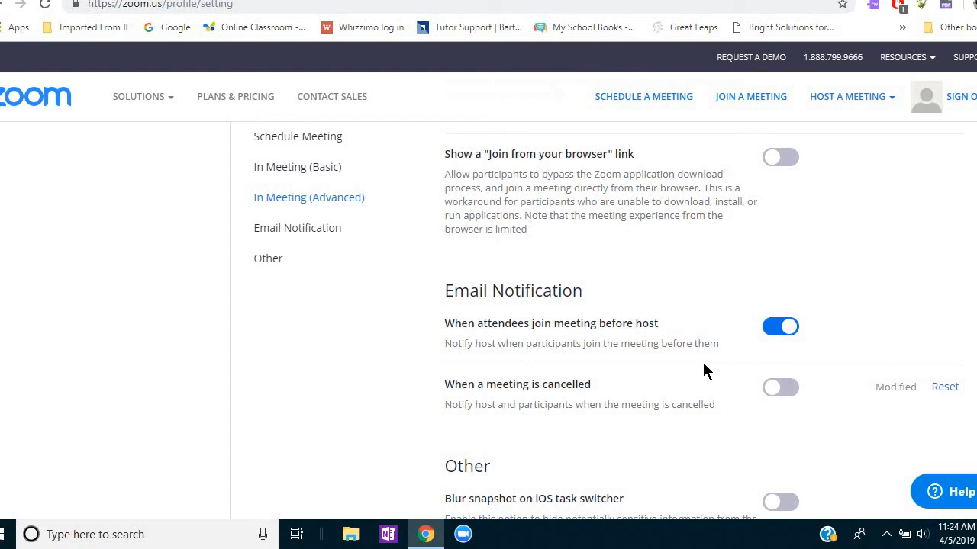
{"action": "mouse_move", "coordinate": [705, 372]}
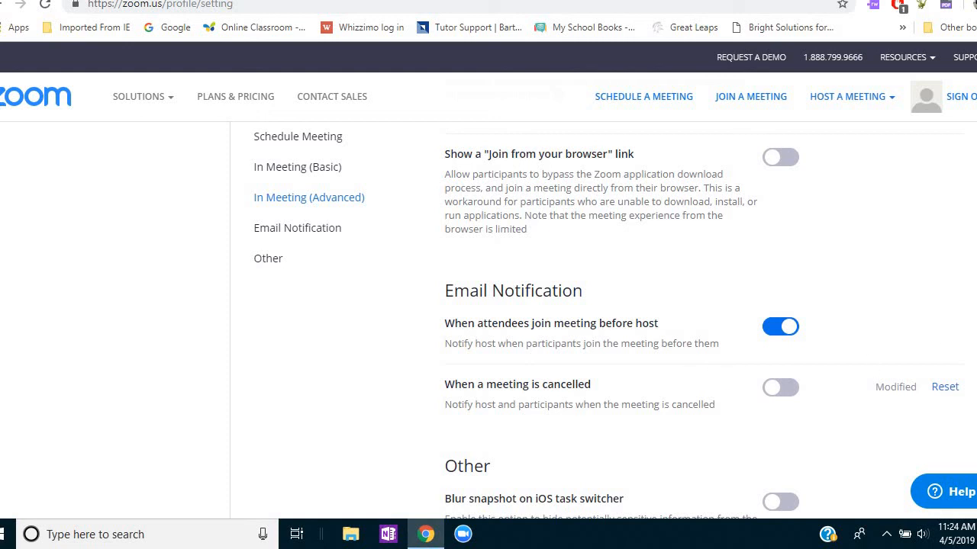
{"action": "mouse_move", "coordinate": [899, 290]}
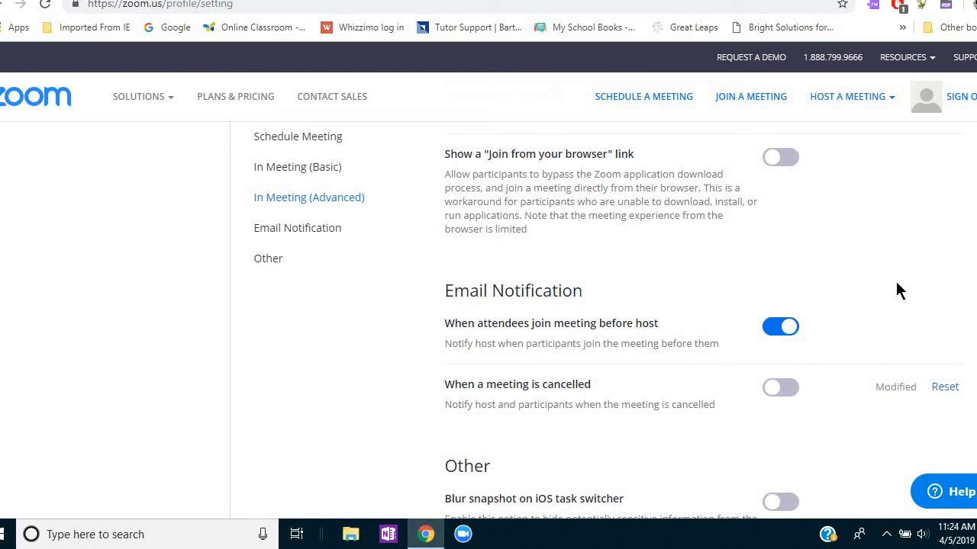
{"action": "scroll", "scroll_direction": "down", "scroll_amount": 3}
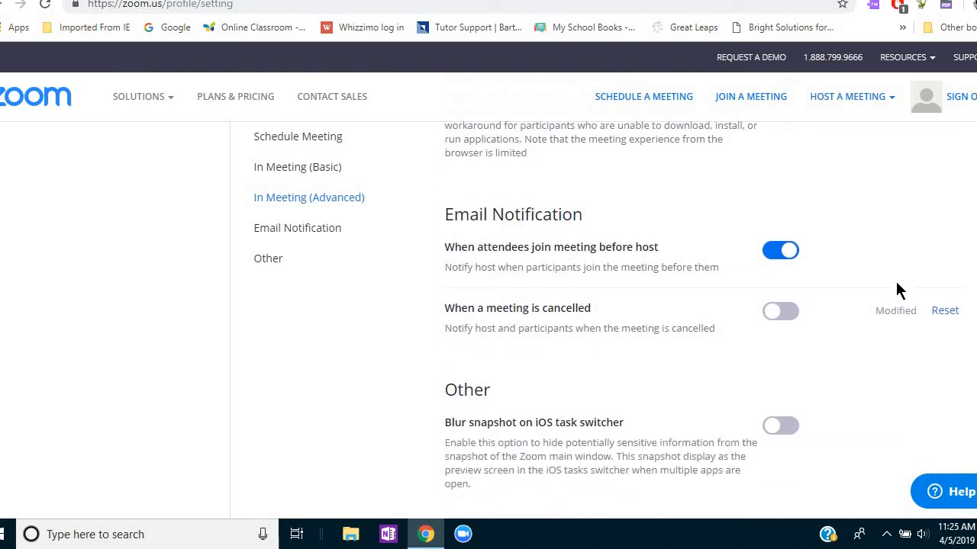
{"action": "mouse_move", "coordinate": [839, 359]}
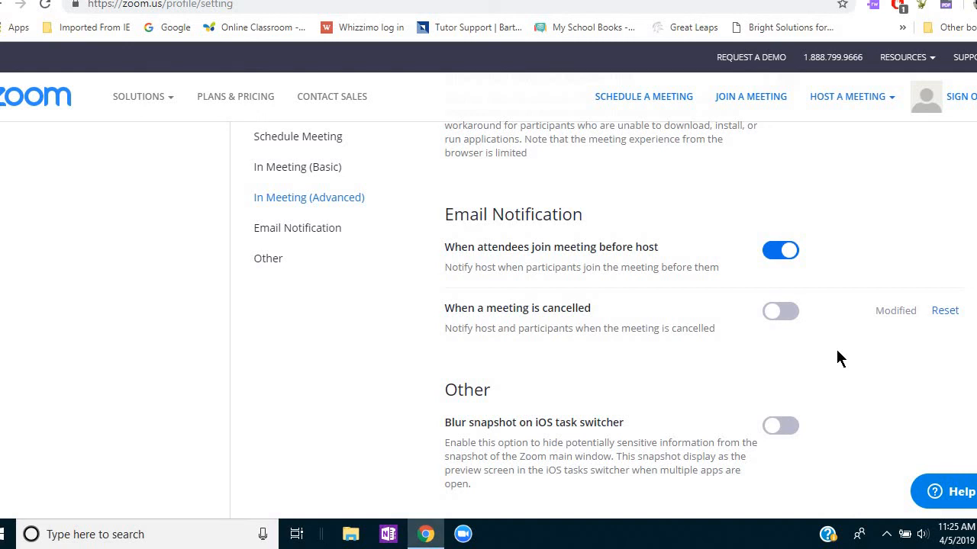
{"action": "scroll", "scroll_direction": "down", "scroll_amount": 3}
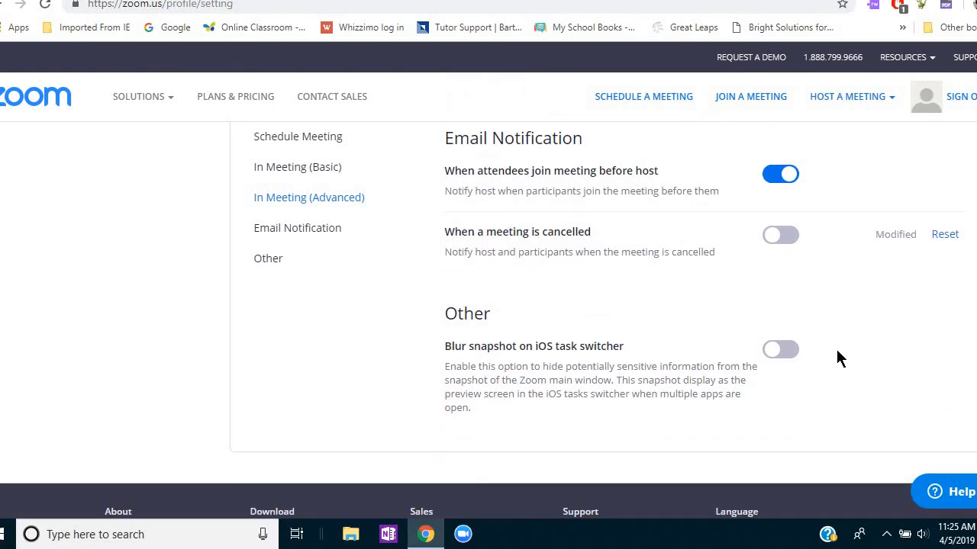
{"action": "scroll", "scroll_direction": "up", "scroll_amount": 3}
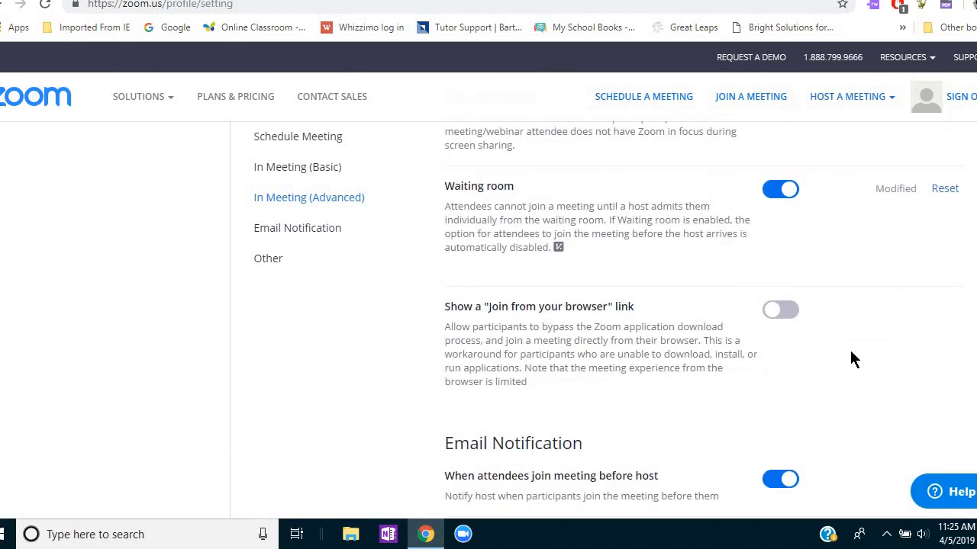